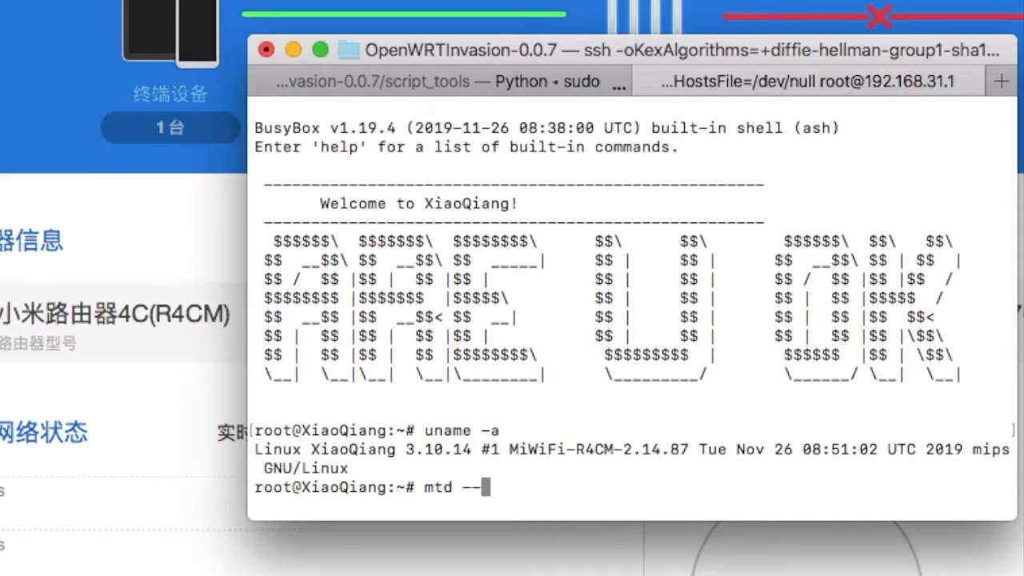
- Run mtd --help on the router's root shell to see the command's usage
{"action": "type", "text": "he"}
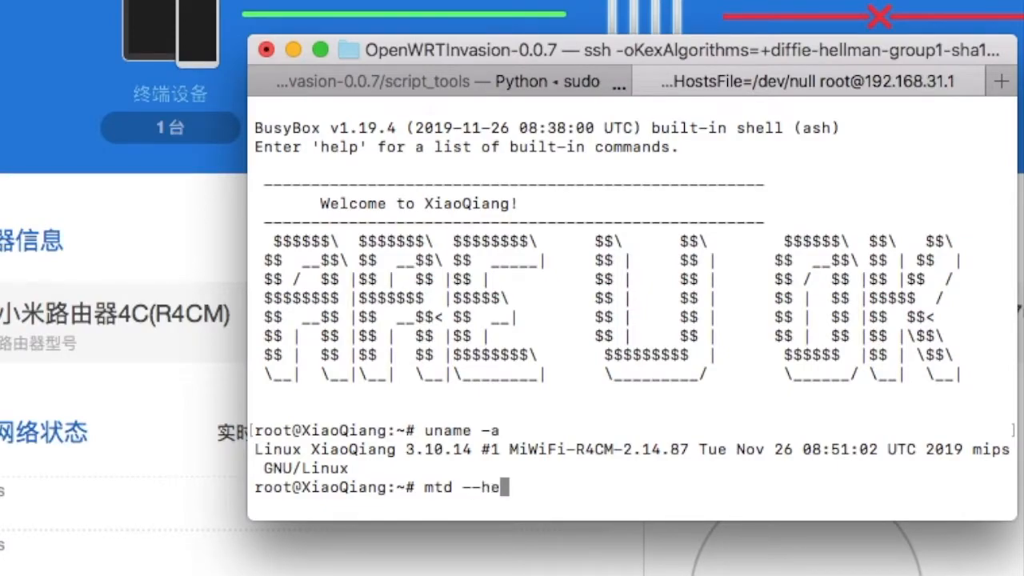
{"action": "type", "text": "lp"}
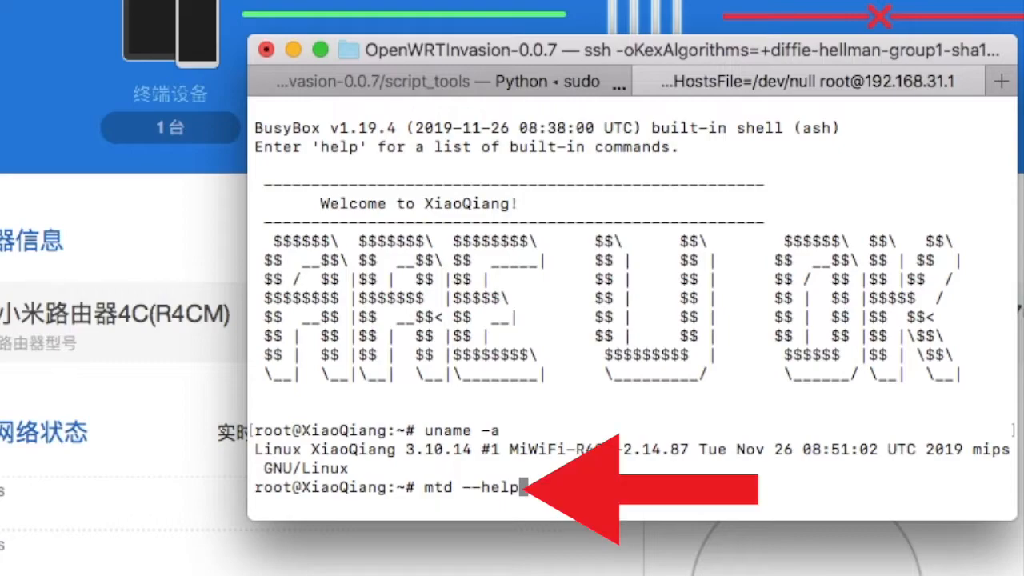
{"action": "key", "text": "Enter"}
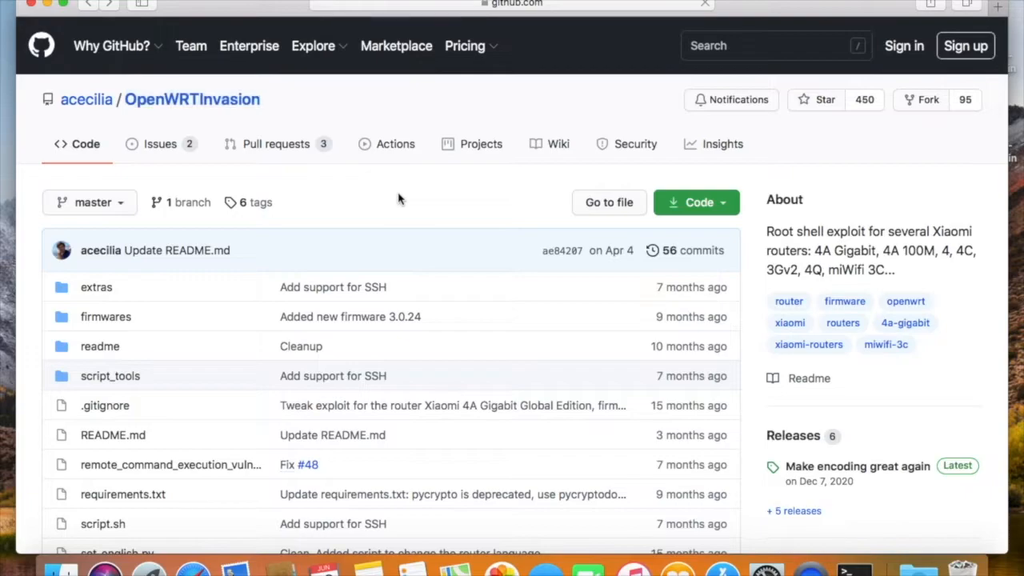
- Download the Source code (zip) of OpenWRTInvasion's latest release, Make encoding great again
{"action": "left_click", "coordinate": [854, 467]}
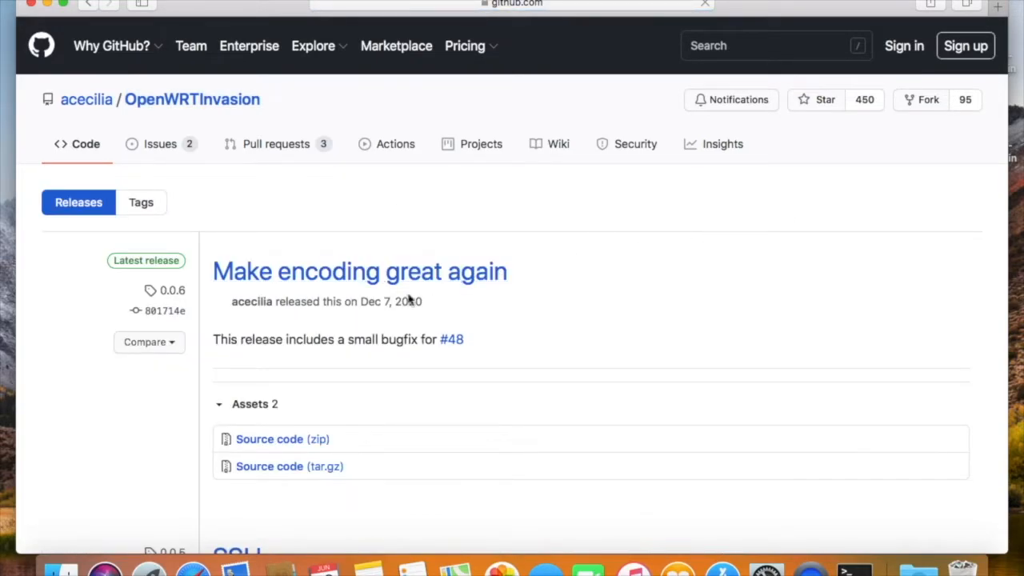
{"action": "left_click", "coordinate": [268, 438]}
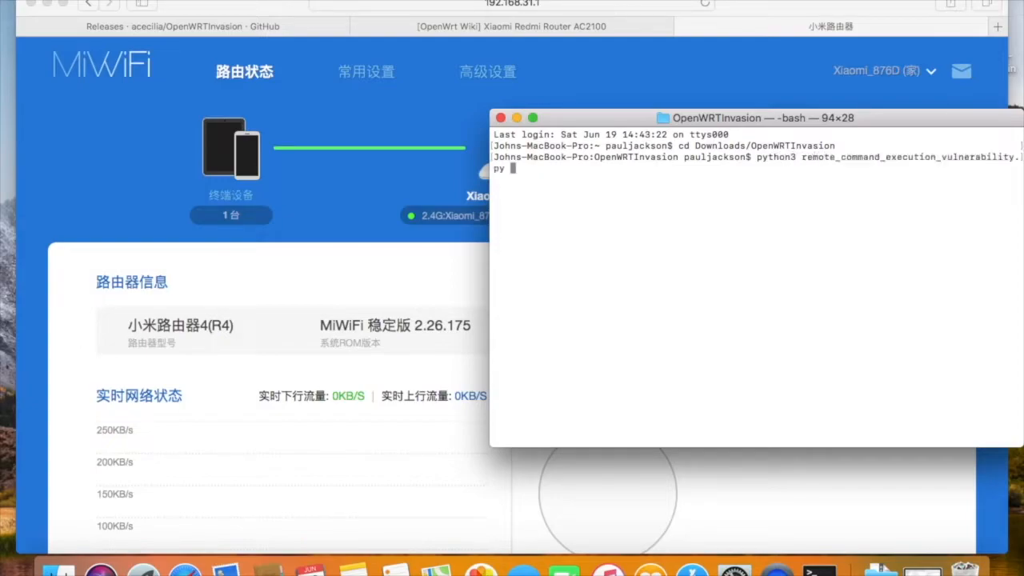
- Launch remote_command_execution_vulnerability.py, accept the default IP and paste the stok token
{"action": "key", "text": "Enter"}
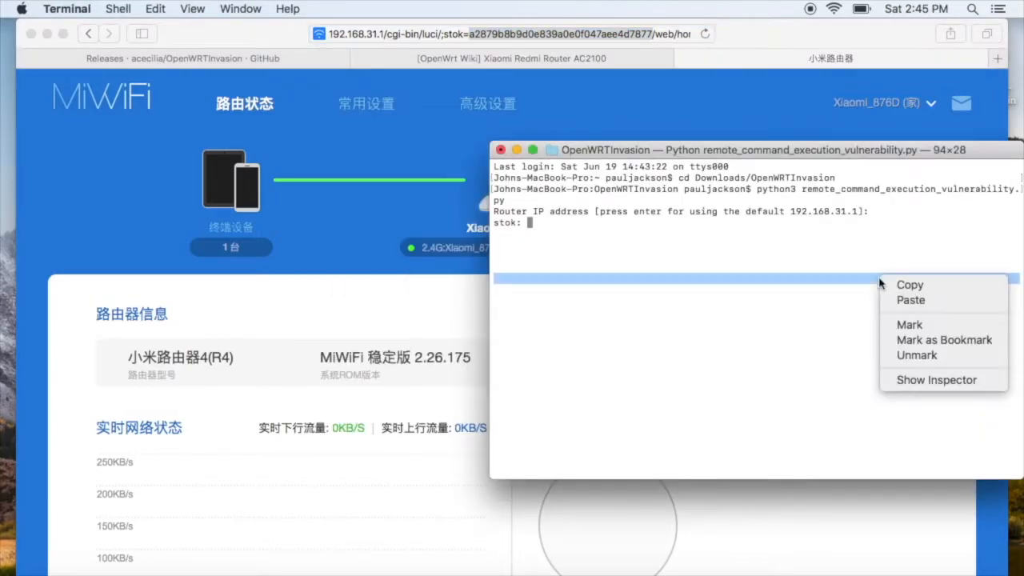
{"action": "left_click", "coordinate": [910, 300]}
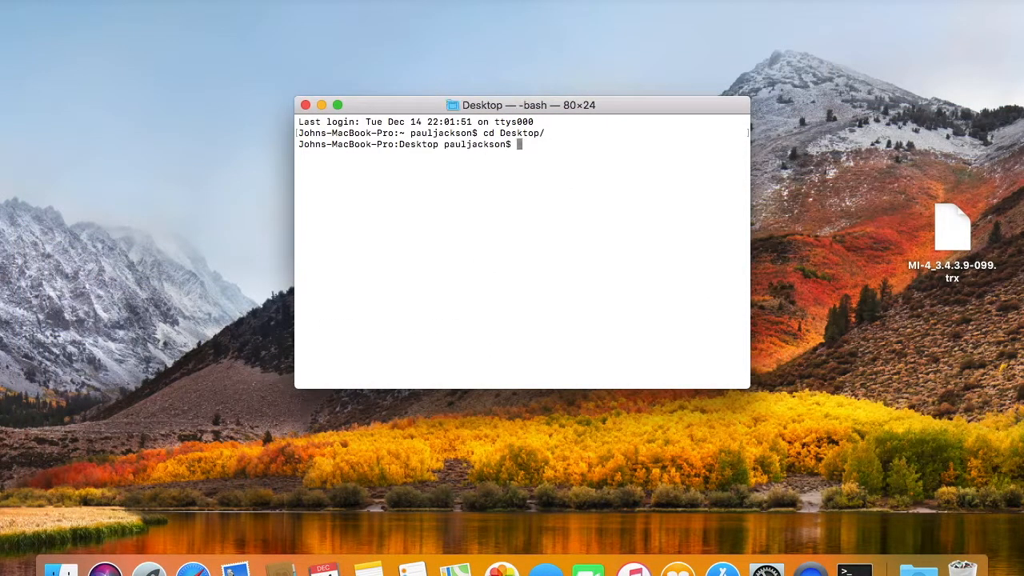
- Start sudo python -m SimpleHTTPServer 80 in ~/Desktop to serve the firmware file
{"action": "type", "text": "sudo python -m Simp"}
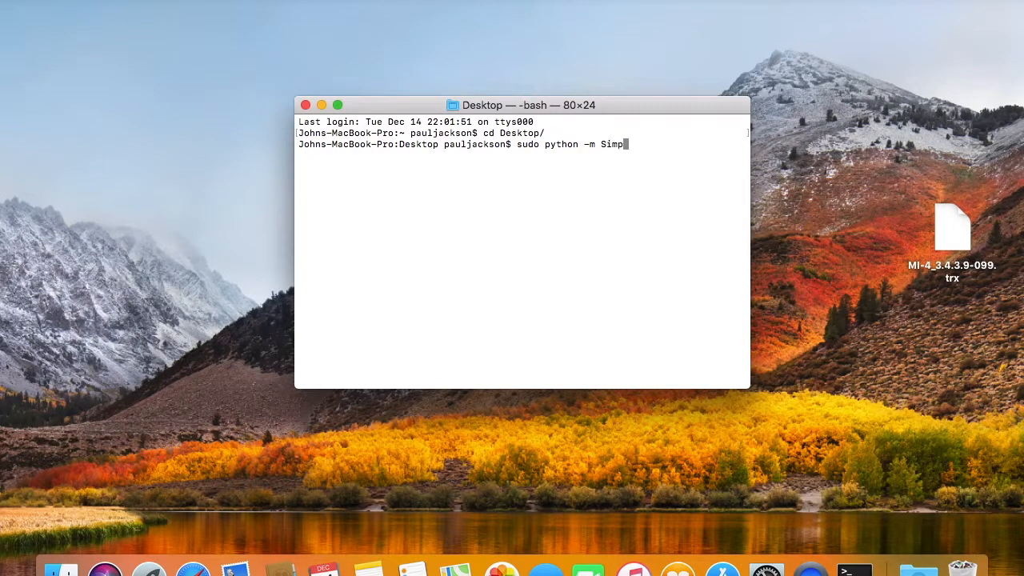
{"action": "type", "text": "leHTTPServer 80"}
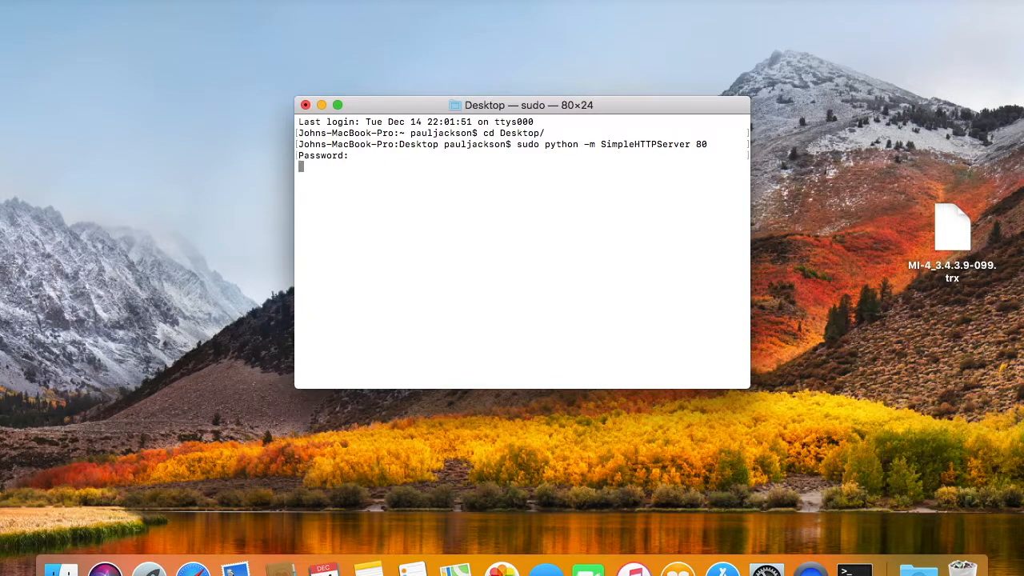
{"action": "key", "text": "Return"}
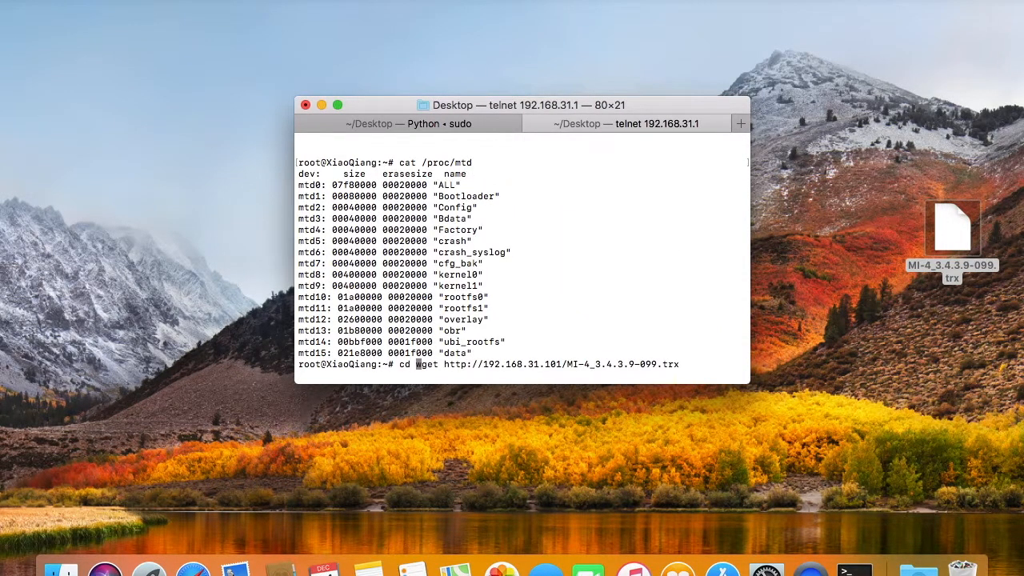
- Wget MI-4_3.4.3.9-099.trx from 192.168.31.101 into the router's /tmp and confirm it with ls
{"action": "type", "text": "/tmp &&"}
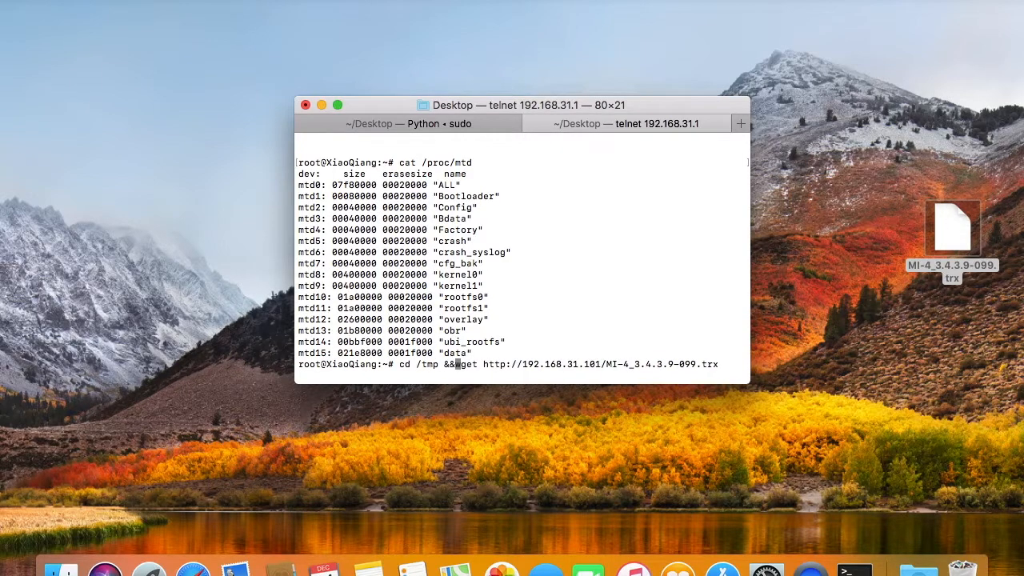
{"action": "key", "text": "Return"}
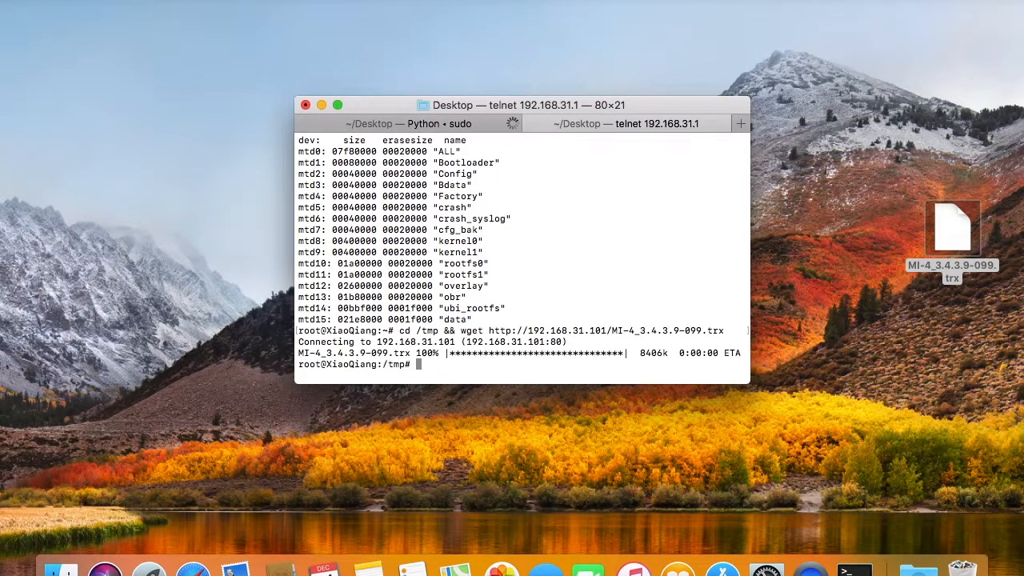
{"action": "type", "text": "ls MI-4_3.4.3.9-099.trx"}
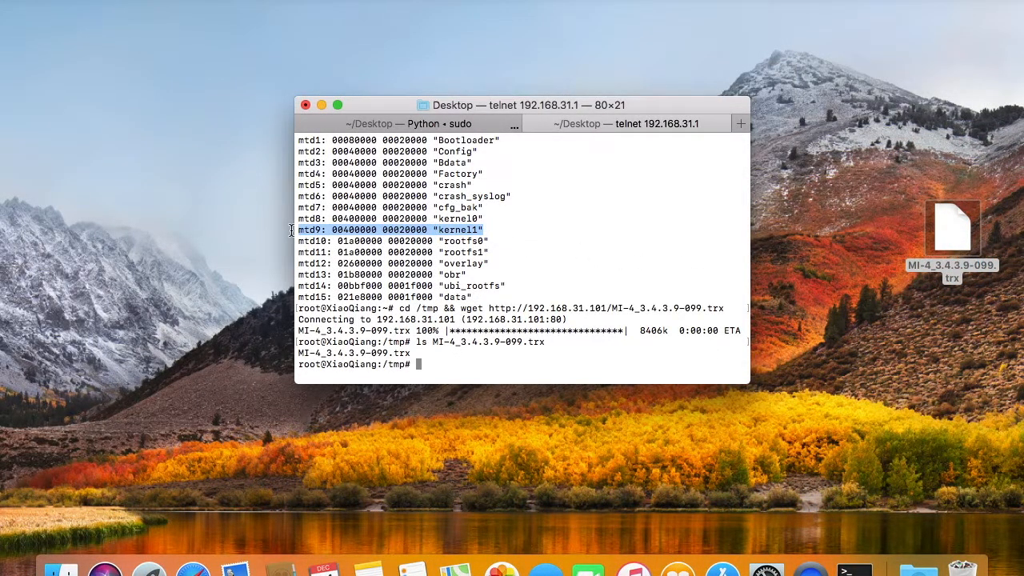
- Search dmesg for the kernel1 partition's address range, then find Calculator in Spotlight
{"action": "type", "text": "dmesg | grep mtd"}
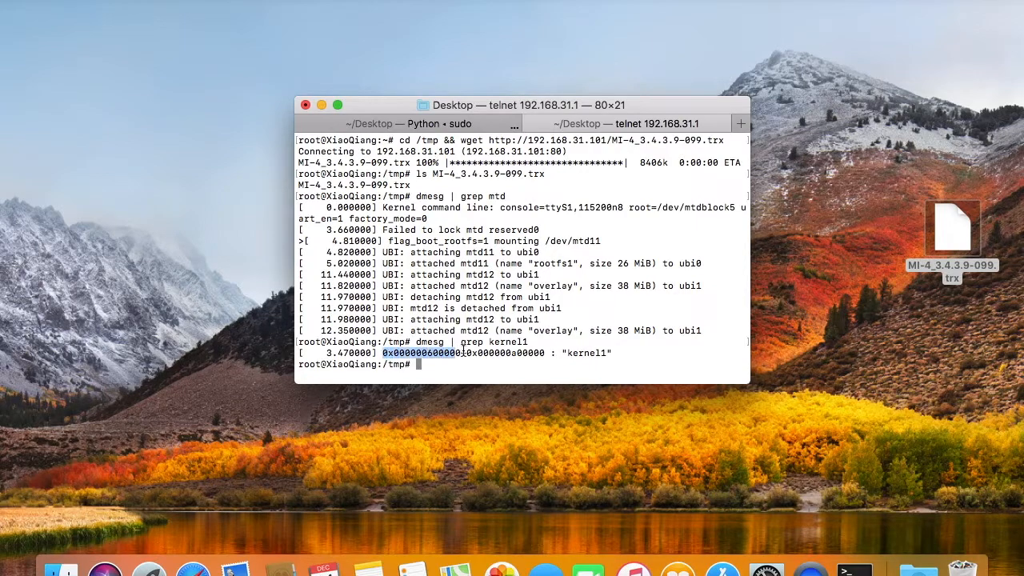
{"action": "type", "text": "calculator"}
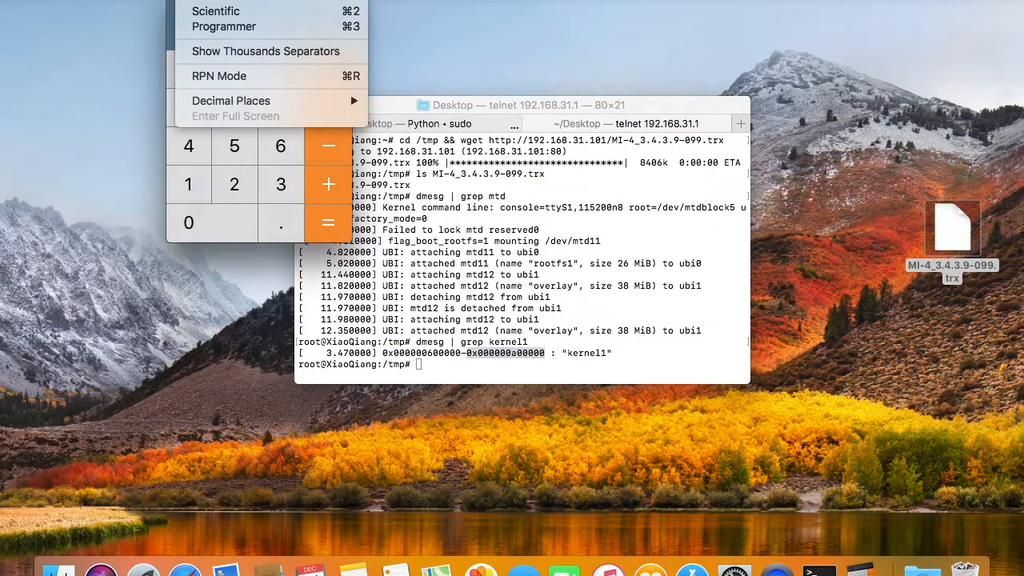
- In Programmer mode, convert hex 400000 to its decimal value 4194304
{"action": "left_click", "coordinate": [224, 26]}
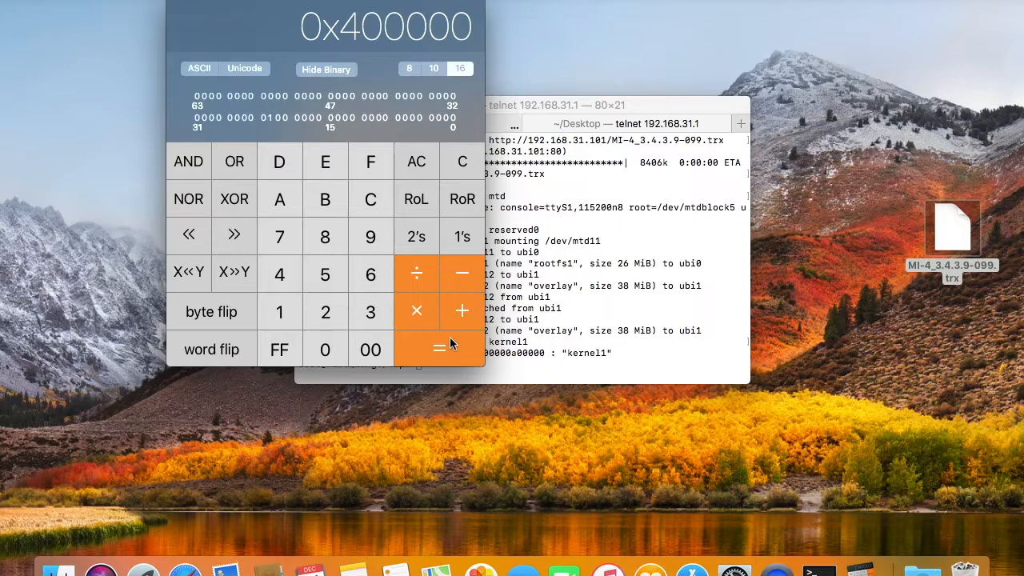
{"action": "left_click", "coordinate": [433, 67]}
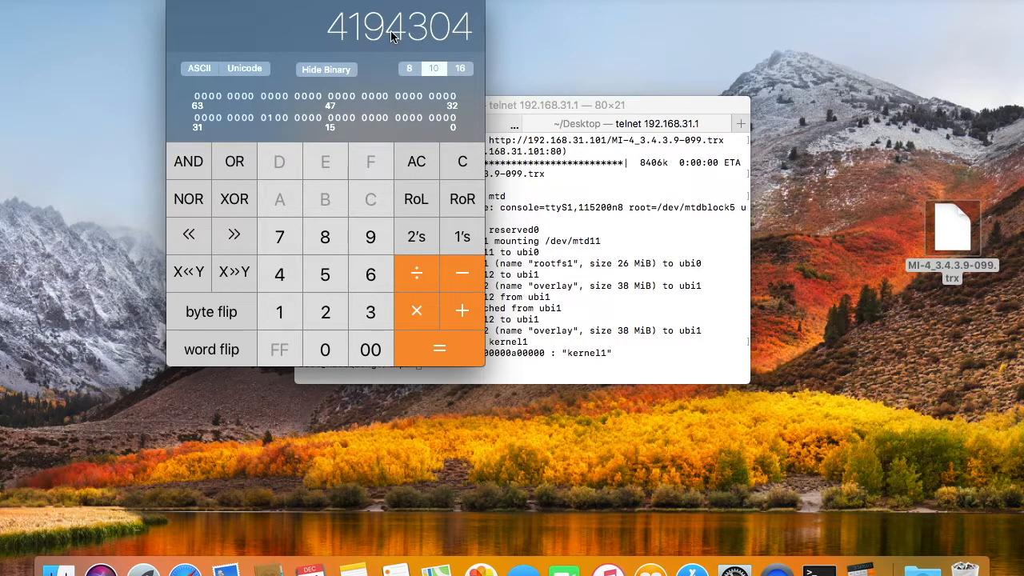
{"action": "mouse_move", "coordinate": [551, 105]}
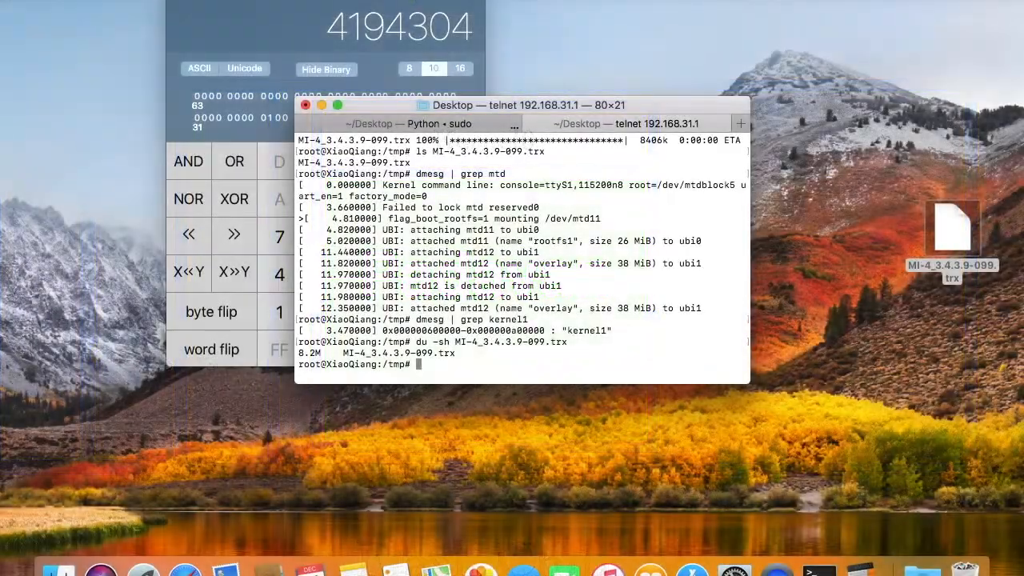
- Run dd if=MI-4_3.4.3.9-099.trx bs=4194304 count=1 of=kernel1.trx to extract the first 4 MB
{"action": "type", "text": "dd"}
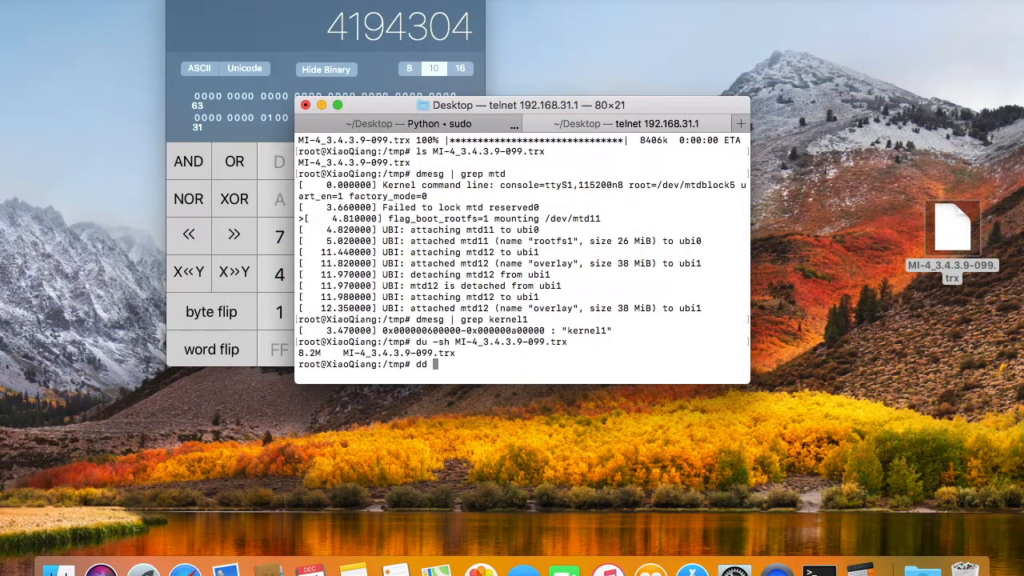
{"action": "type", "text": "if"}
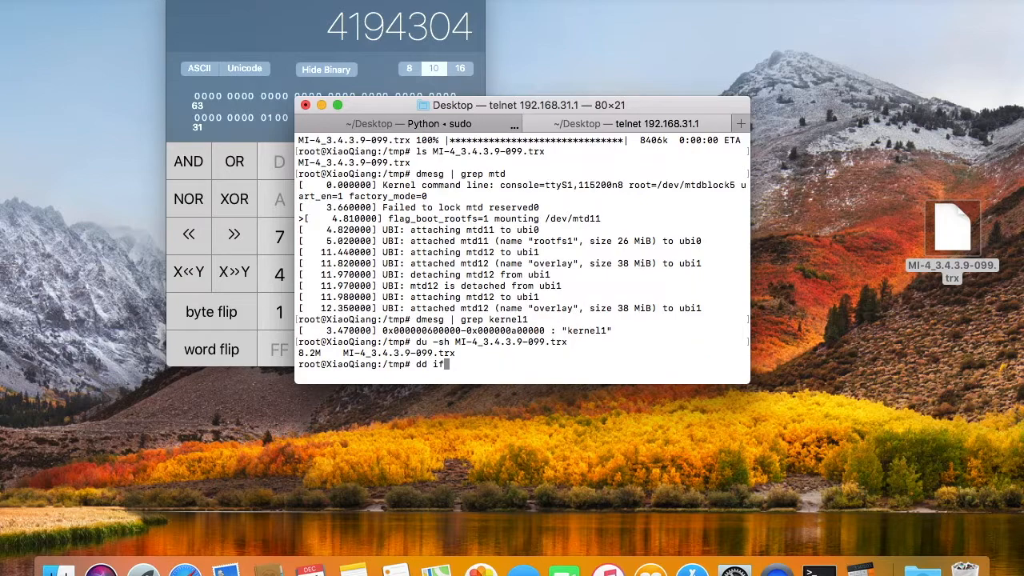
{"action": "type", "text": "=MI"}
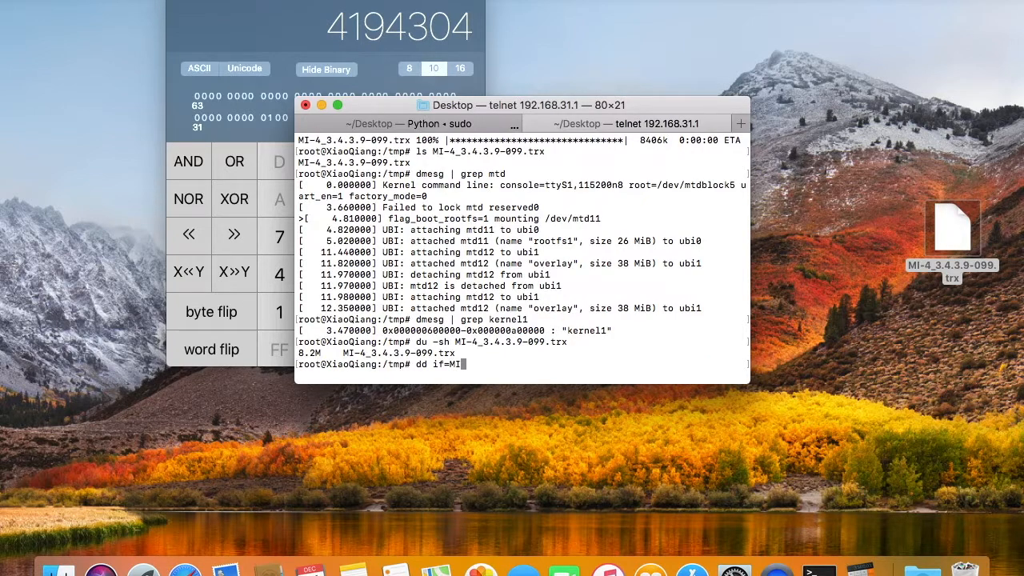
{"action": "type", "text": "-4_3.4.3.9-099.trx"}
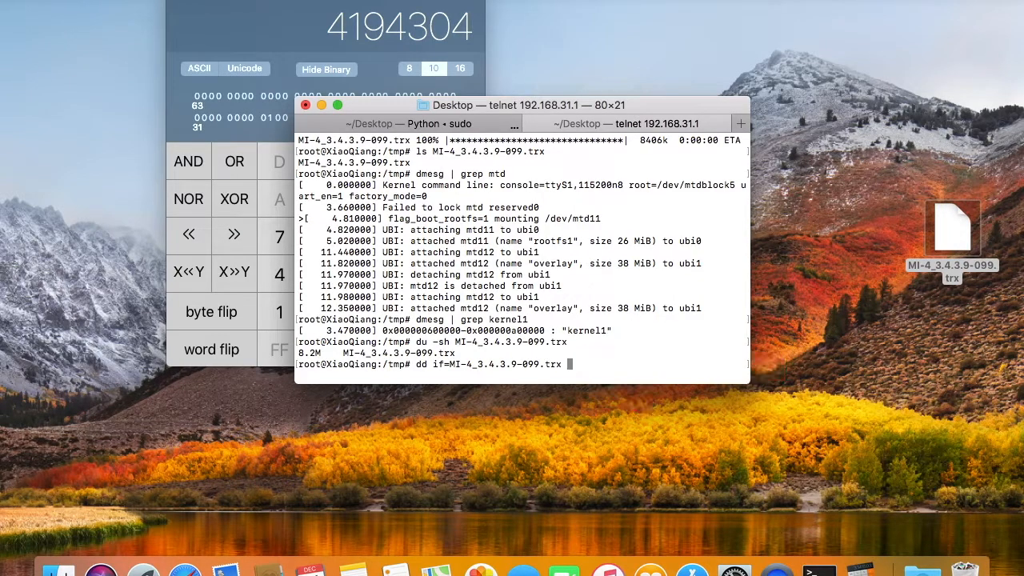
{"action": "type", "text": "bs="}
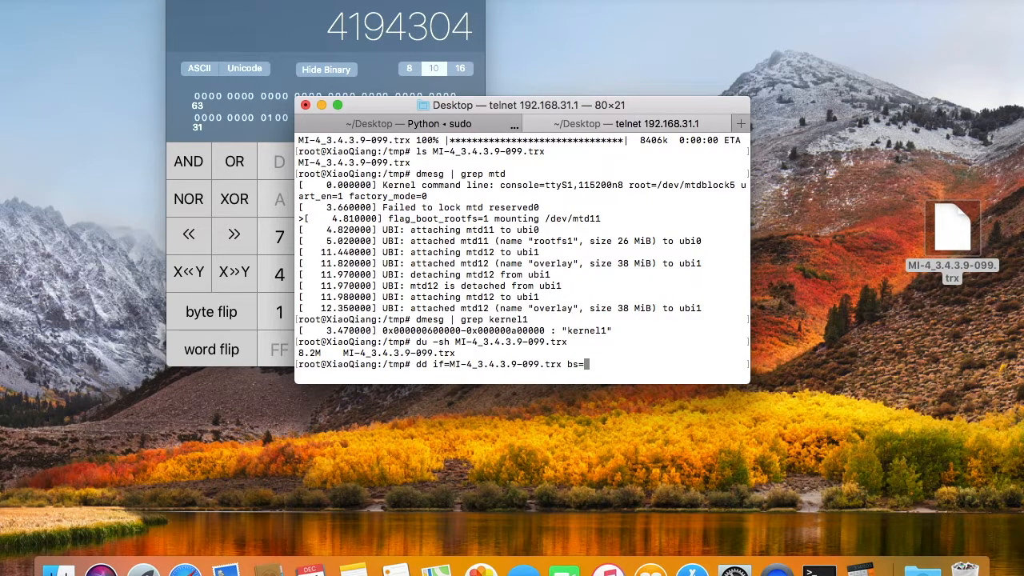
{"action": "type", "text": "4194"}
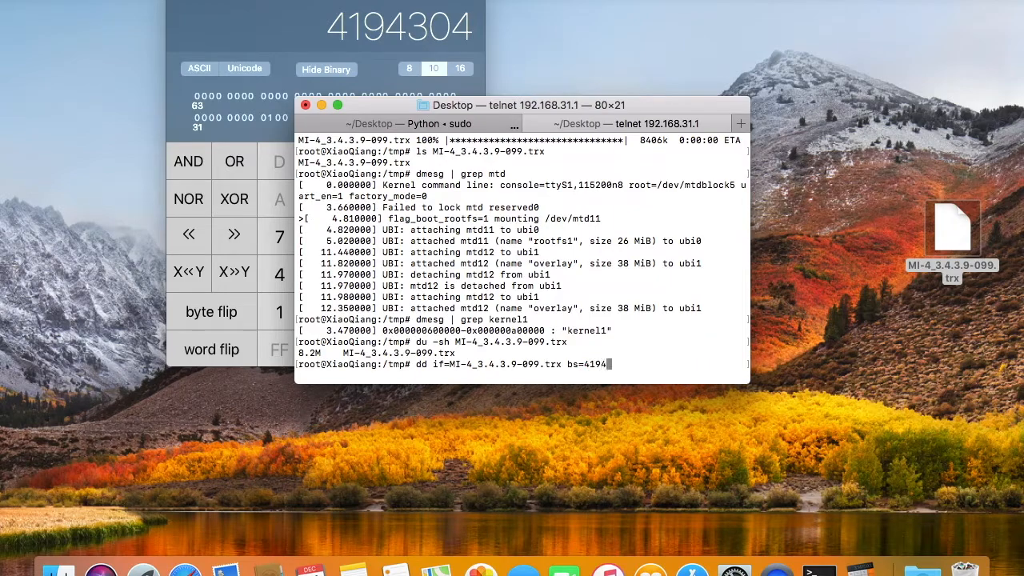
{"action": "type", "text": "count=1 of"}
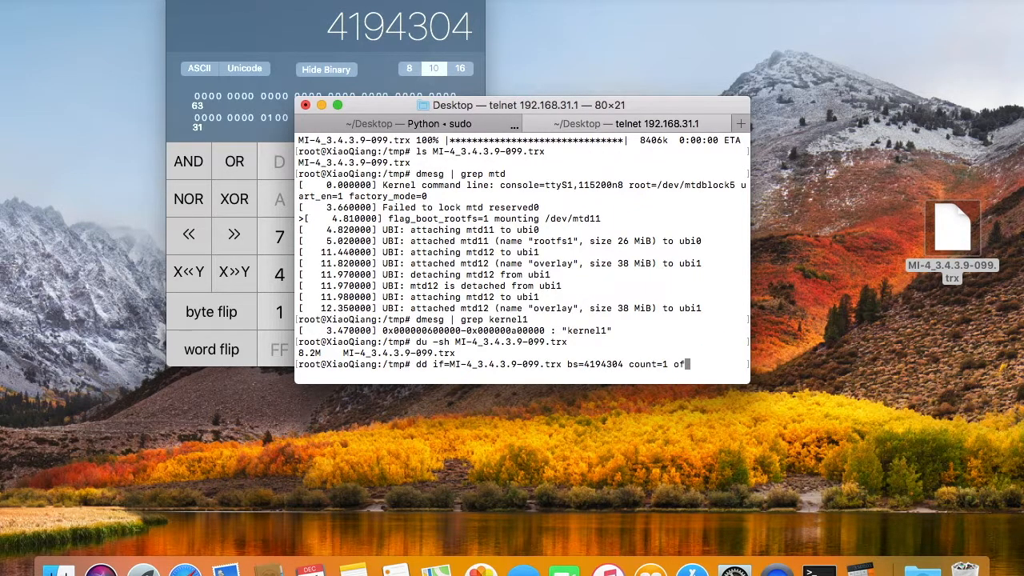
{"action": "type", "text": "kernel"}
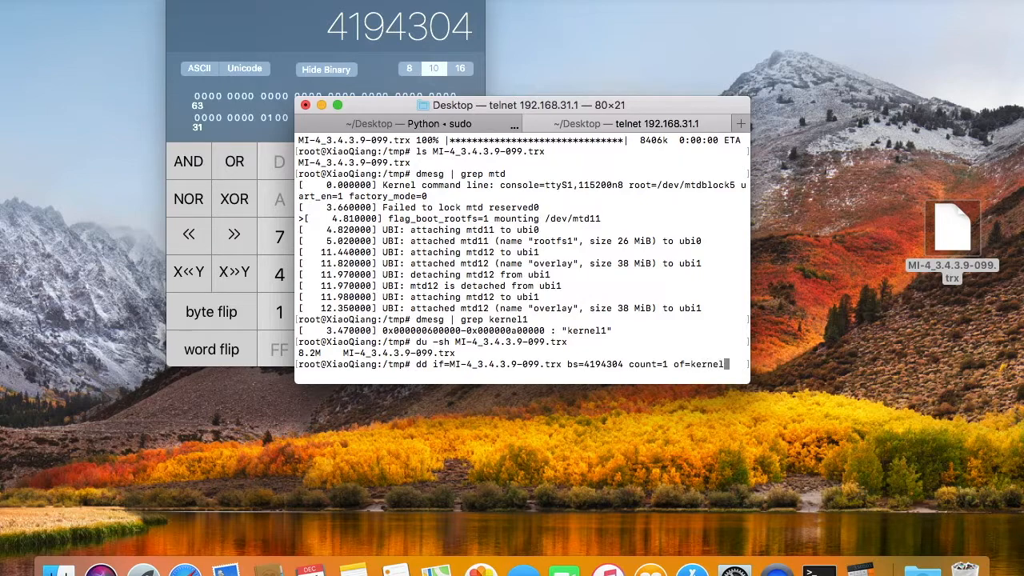
{"action": "key", "text": "Return"}
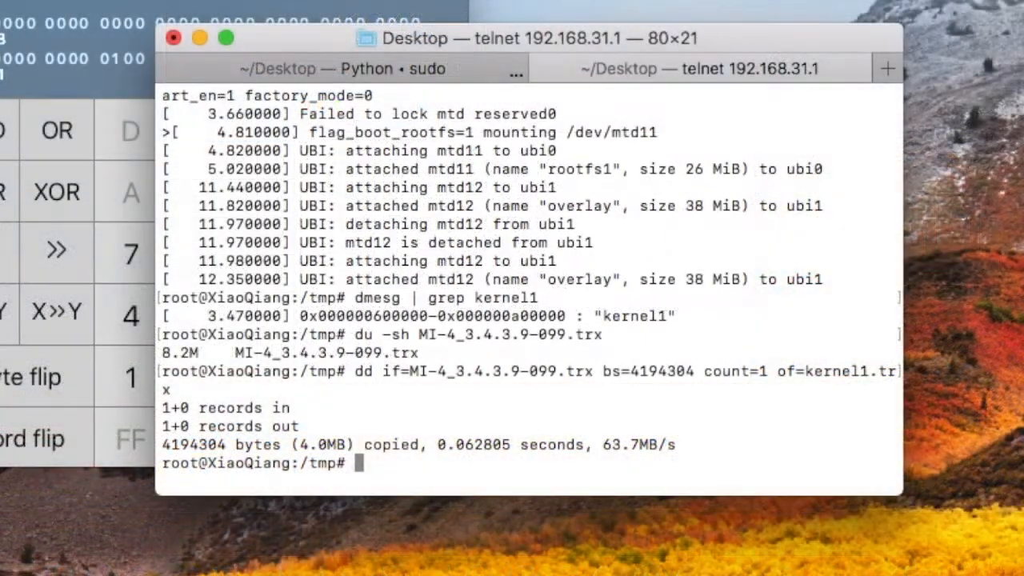
- Run dd with bs=4194304 skip=1 to save the firmware remainder as rootfs.trx
{"action": "type", "text": "dd if=MI"}
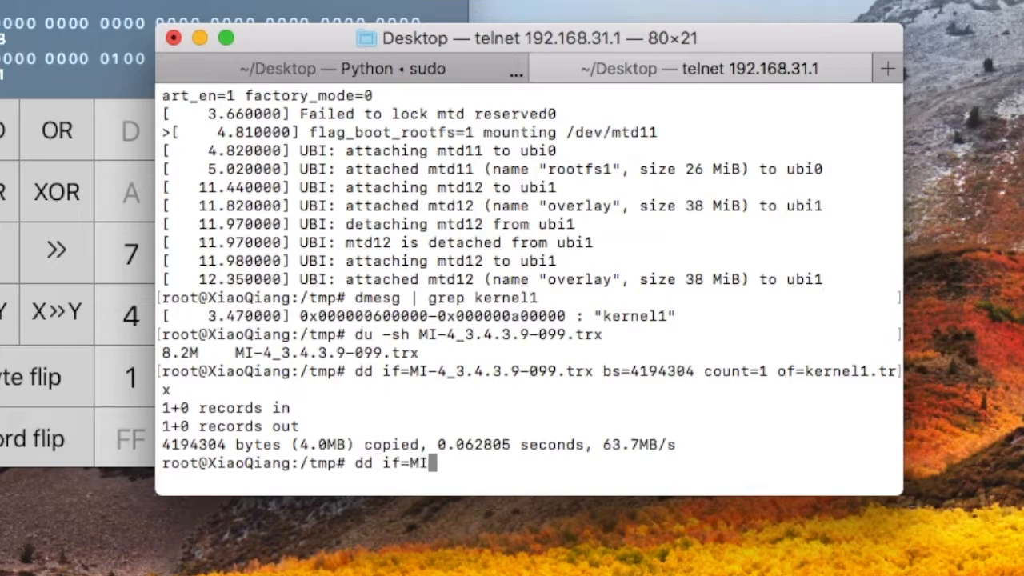
{"action": "type", "text": "-4_3.4.3.9-099.trx bs=41"}
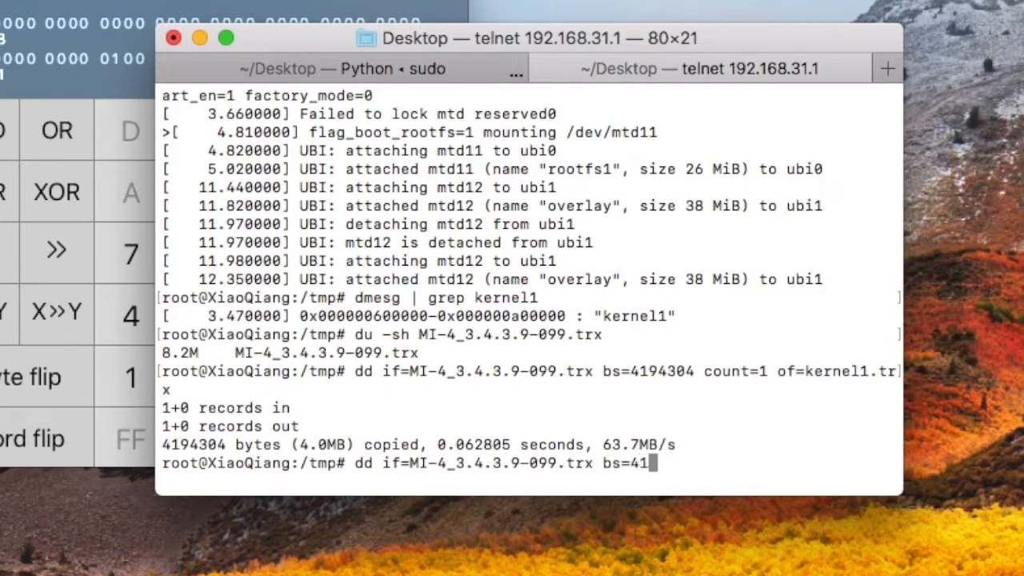
{"action": "type", "text": "94304"}
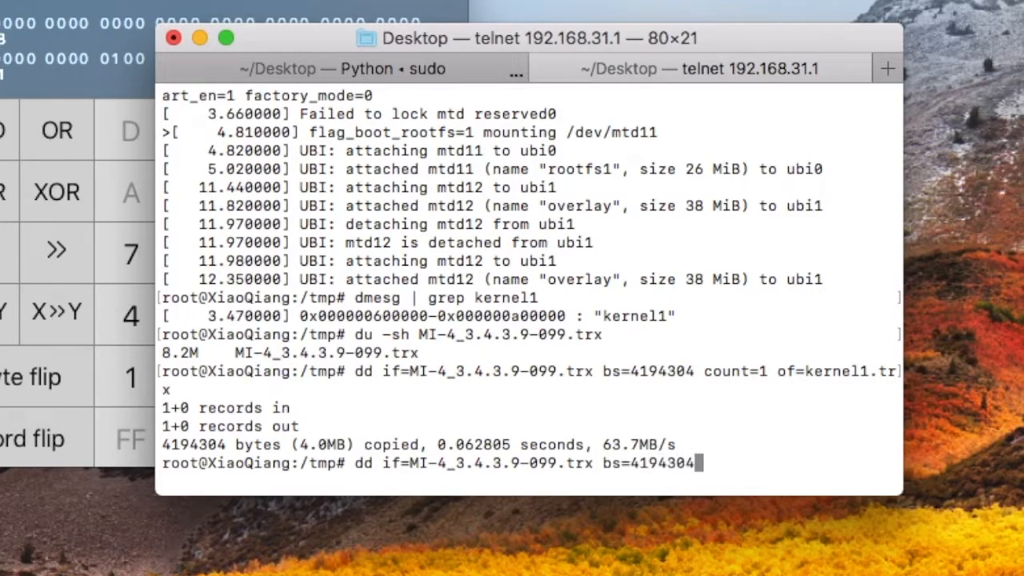
{"action": "type", "text": "skip=1 of"}
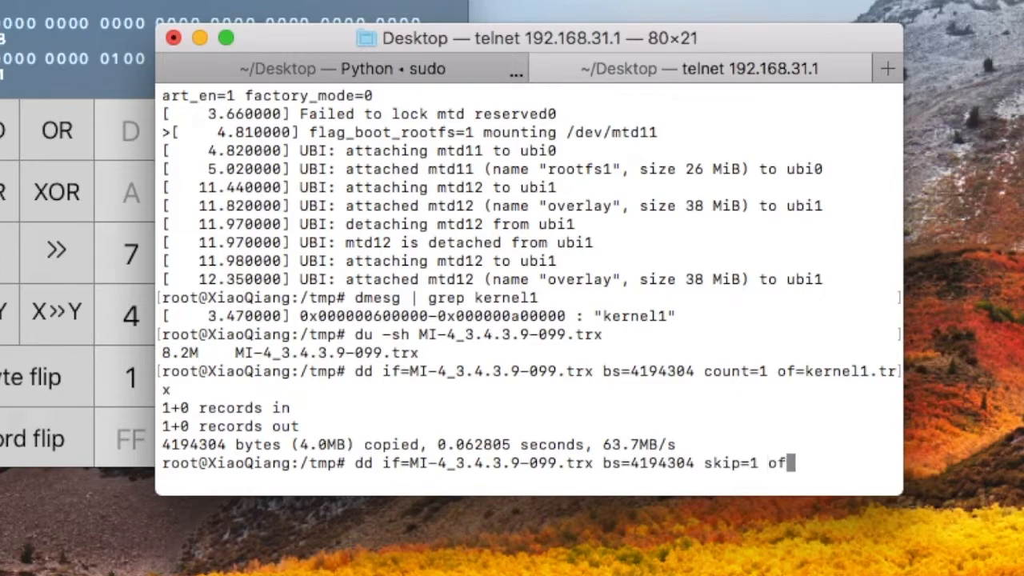
{"action": "type", "text": "rootfs.trx"}
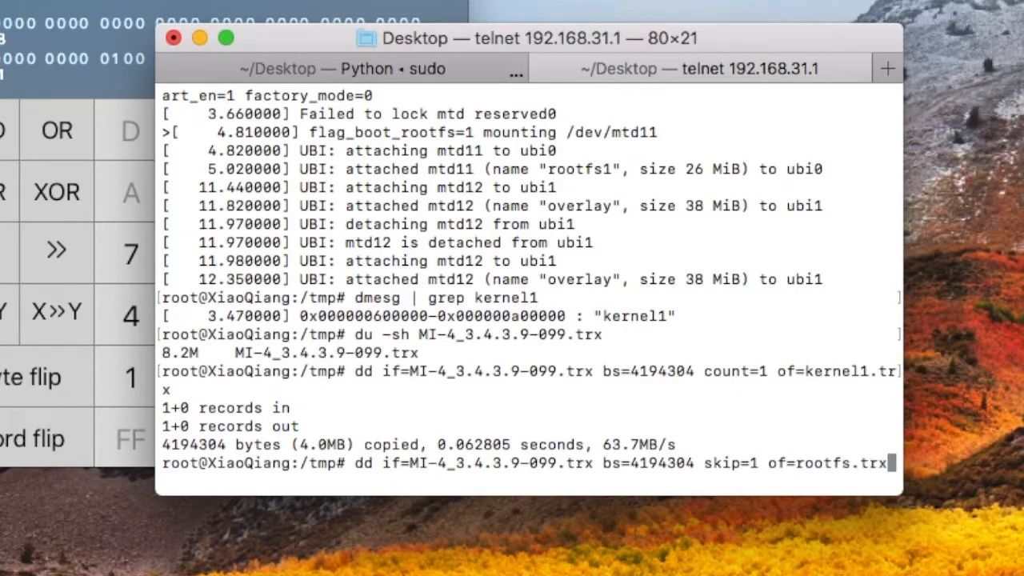
{"action": "key", "text": "Return"}
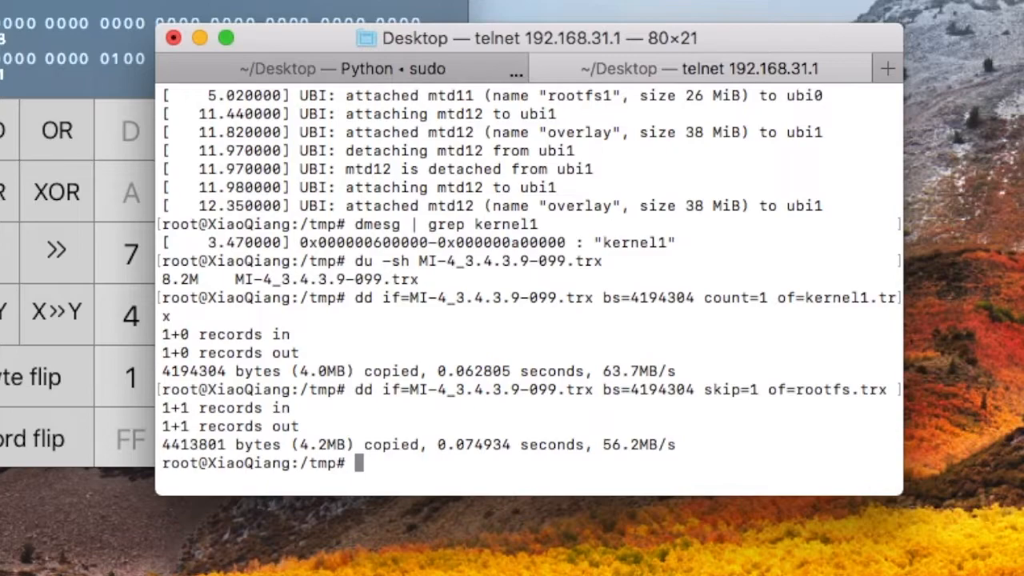
- List the .trx files with ls *.trx -lah, showing the 8.2M, 4.0M and 4.2M sizes
{"action": "type", "text": "ls *.trx -lah"}
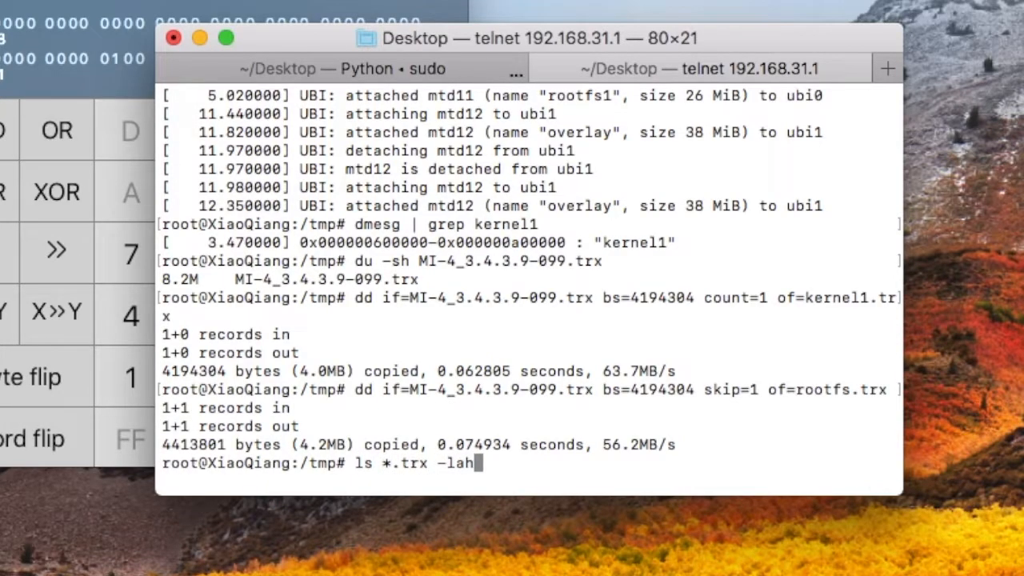
{"action": "key", "text": "Return"}
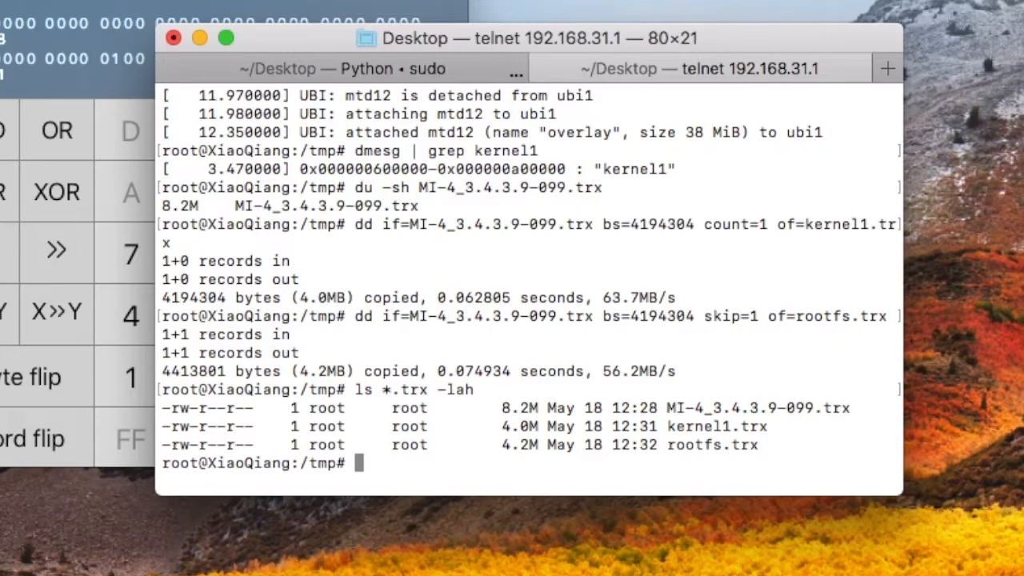
{"action": "type", "text": "mtd"}
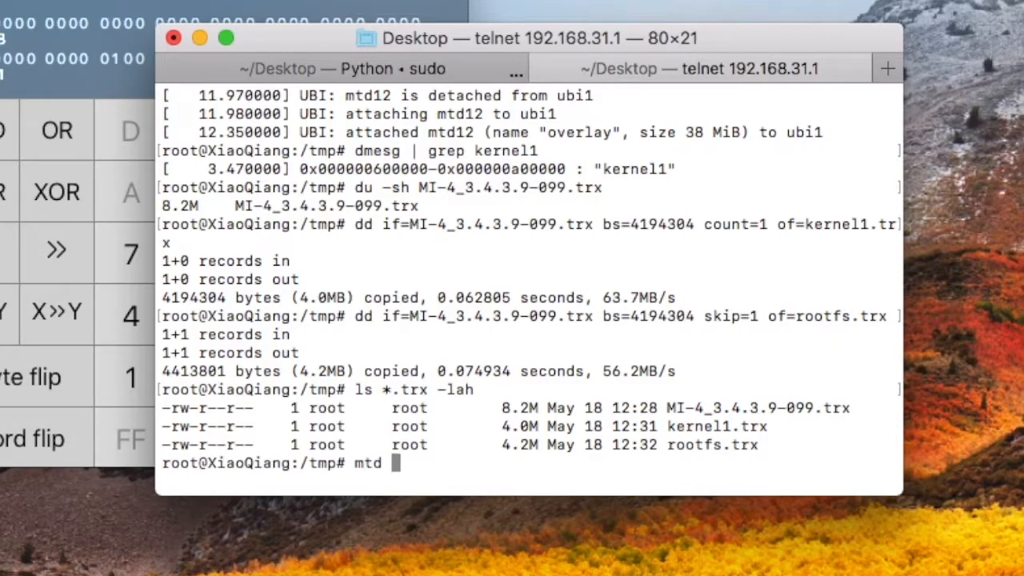
- Flash kernel1.trx onto the kernel1 partition with mtd write
{"action": "type", "text": "write kernel1.trx kernel1"}
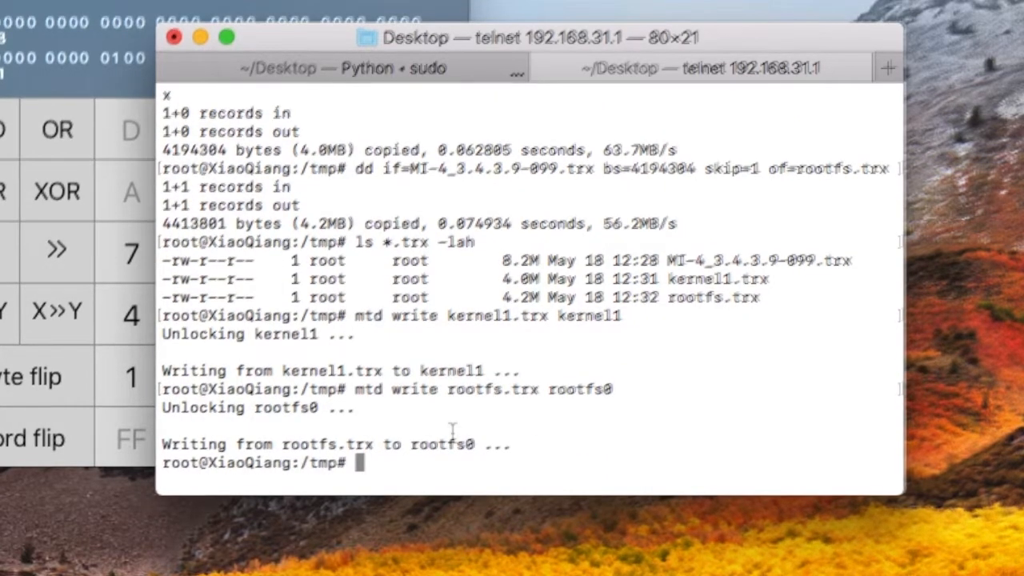
- Set uart_en=1 in the router's nvram
{"action": "type", "text": "nv"}
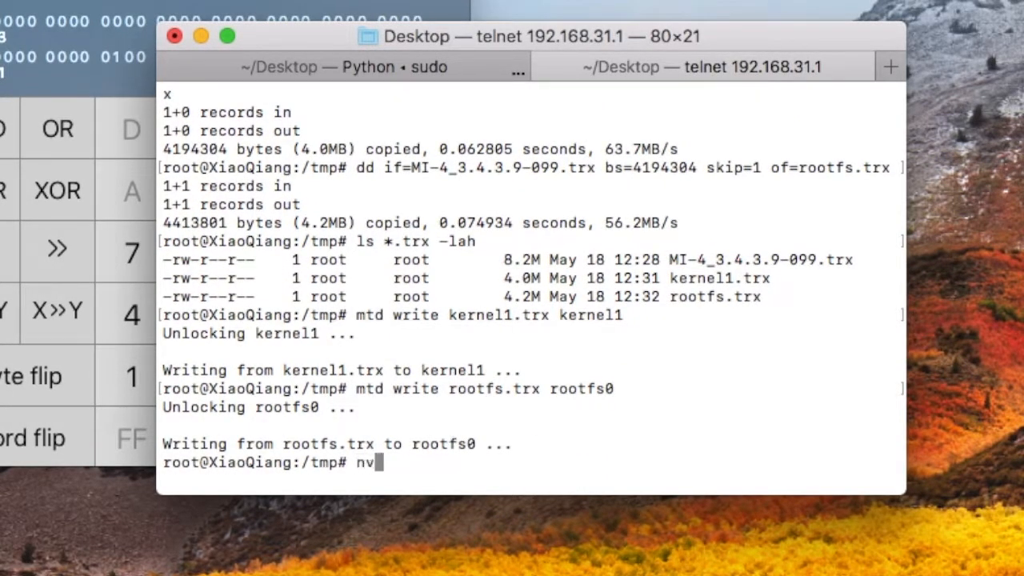
{"action": "type", "text": "ram"}
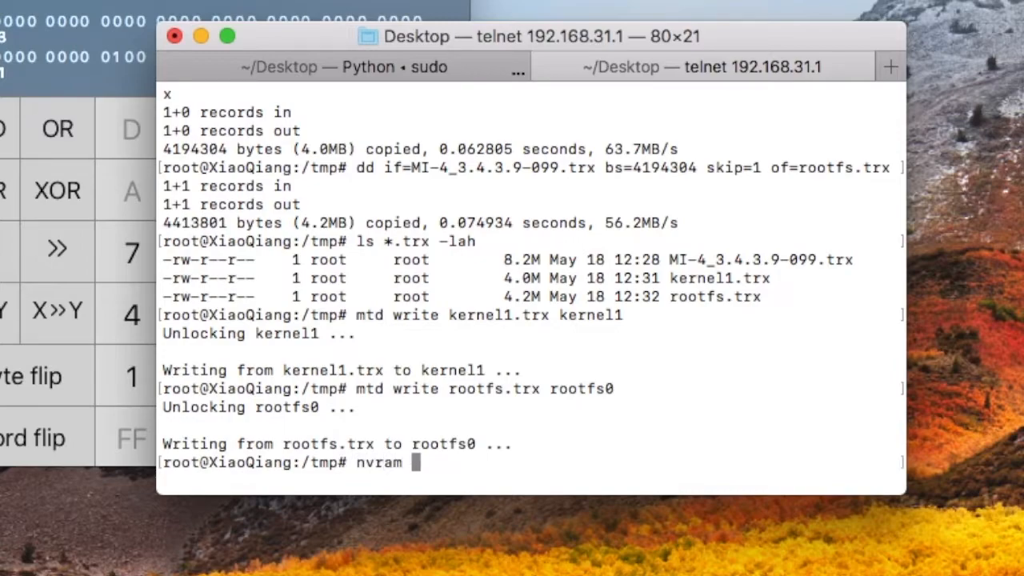
{"action": "type", "text": "set"}
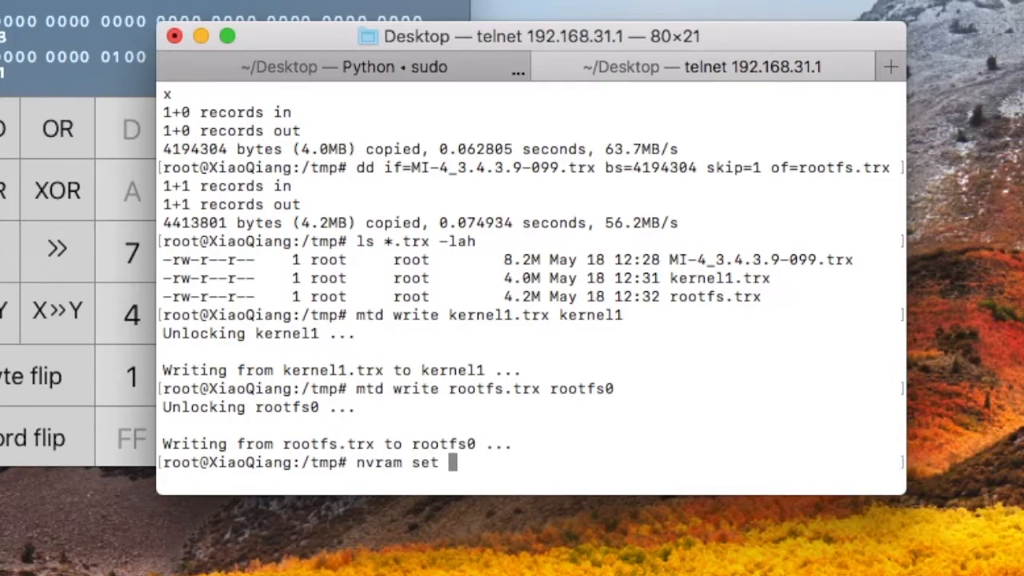
{"action": "type", "text": "uart_"}
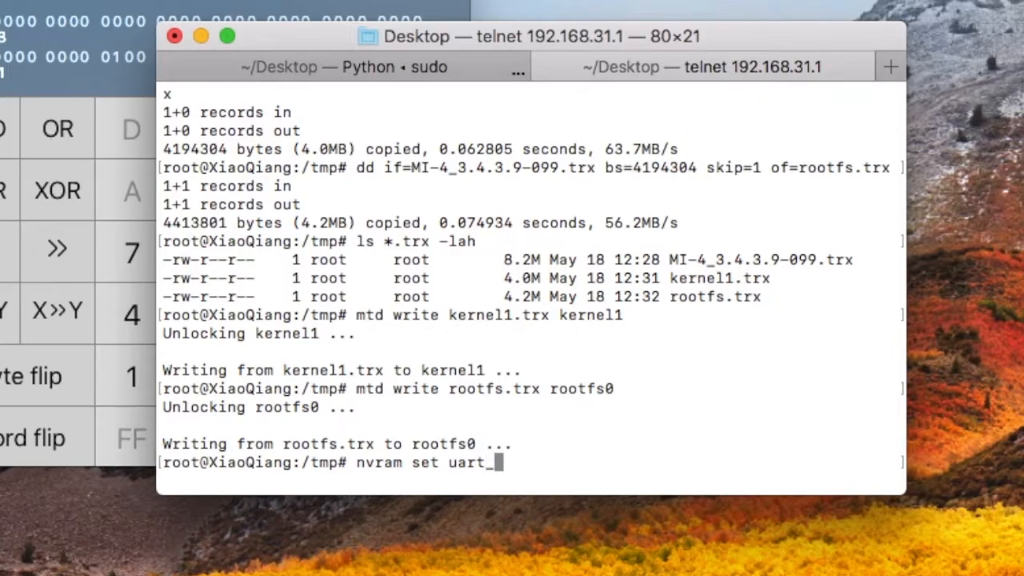
{"action": "key", "text": "Return"}
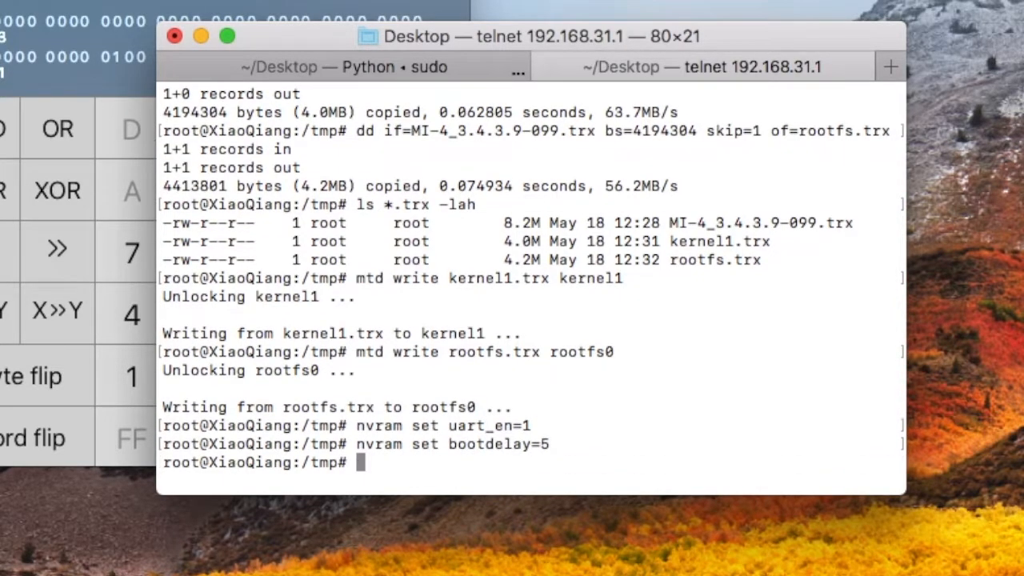
- Set flag_try_sys1_failed=1, commit the nvram settings and enter reboot
{"action": "type", "text": "nvram set flag_"}
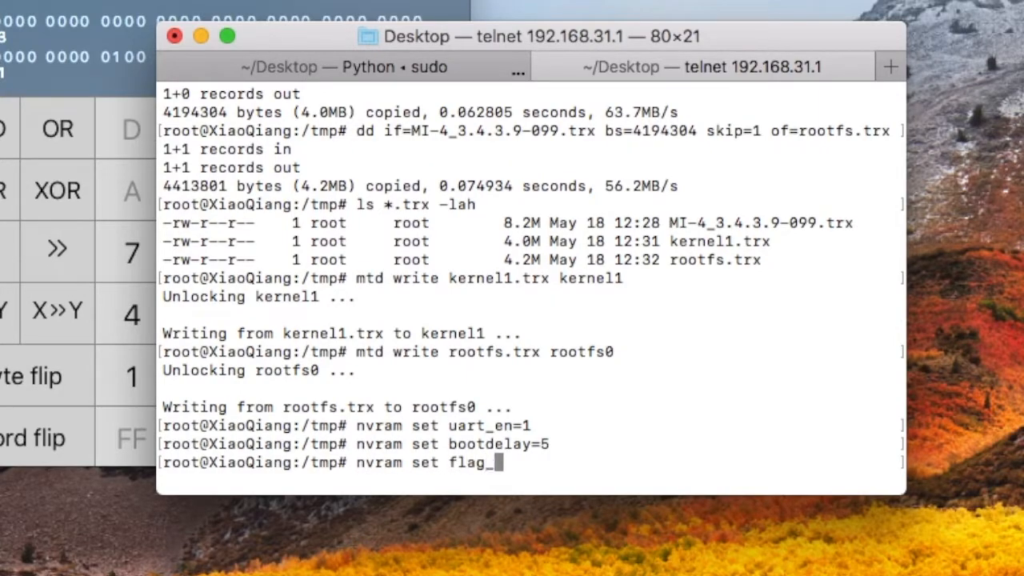
{"action": "type", "text": "try_sys1_failed=1"}
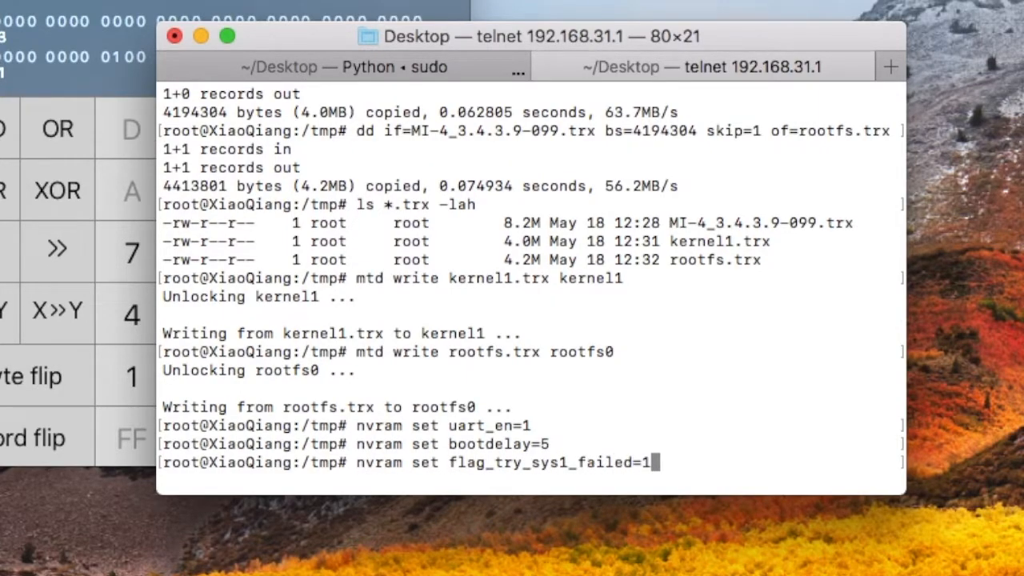
{"action": "type", "text": "nvram commit"}
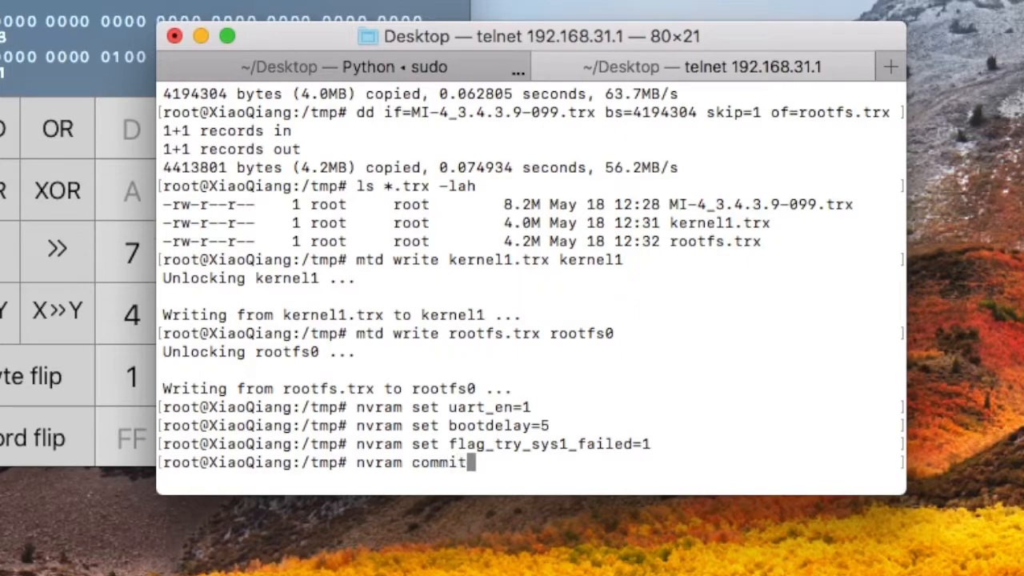
{"action": "key", "text": "Return"}
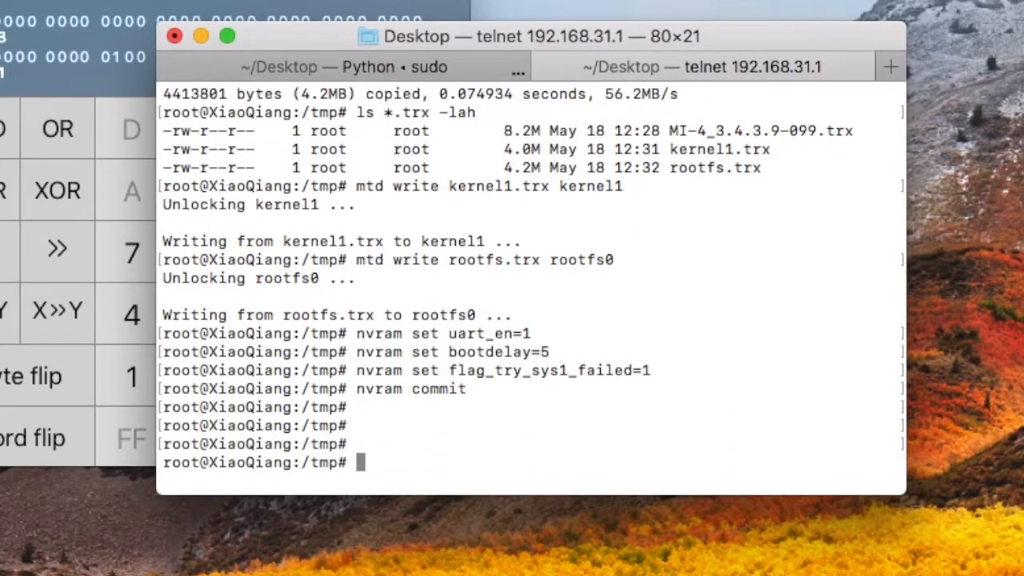
{"action": "type", "text": "reboot"}
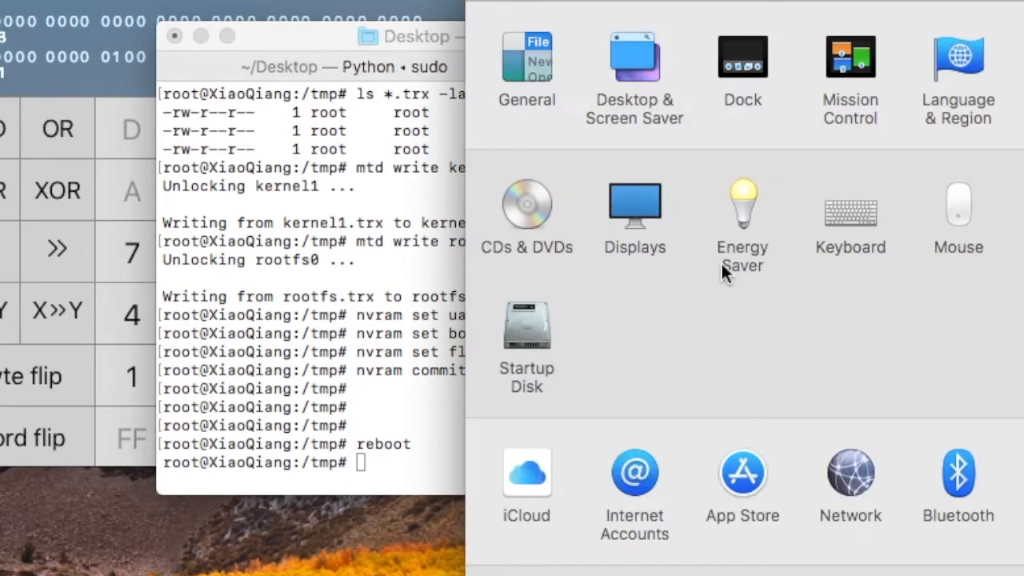
{"action": "mouse_move", "coordinate": [864, 493]}
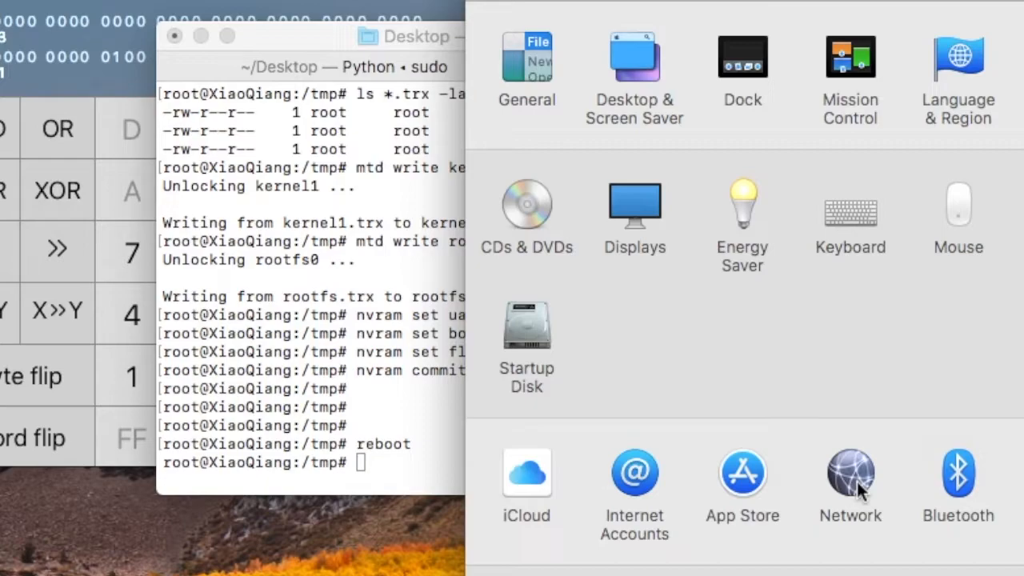
- View the Network pane showing Ethernet at 192.168.2.242 with router 192.168.2.1
{"action": "left_click", "coordinate": [851, 474]}
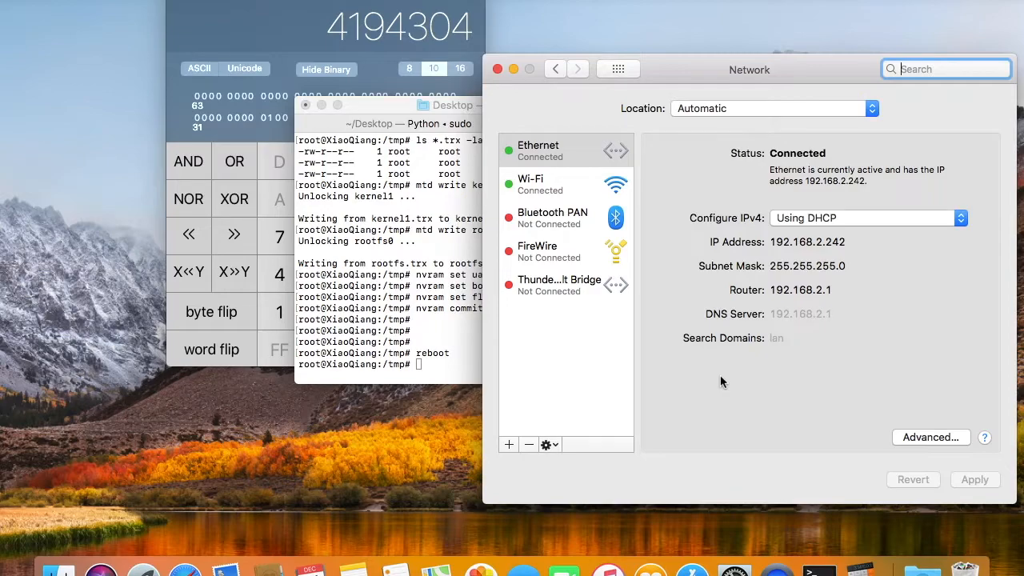
{"action": "mouse_move", "coordinate": [257, 529]}
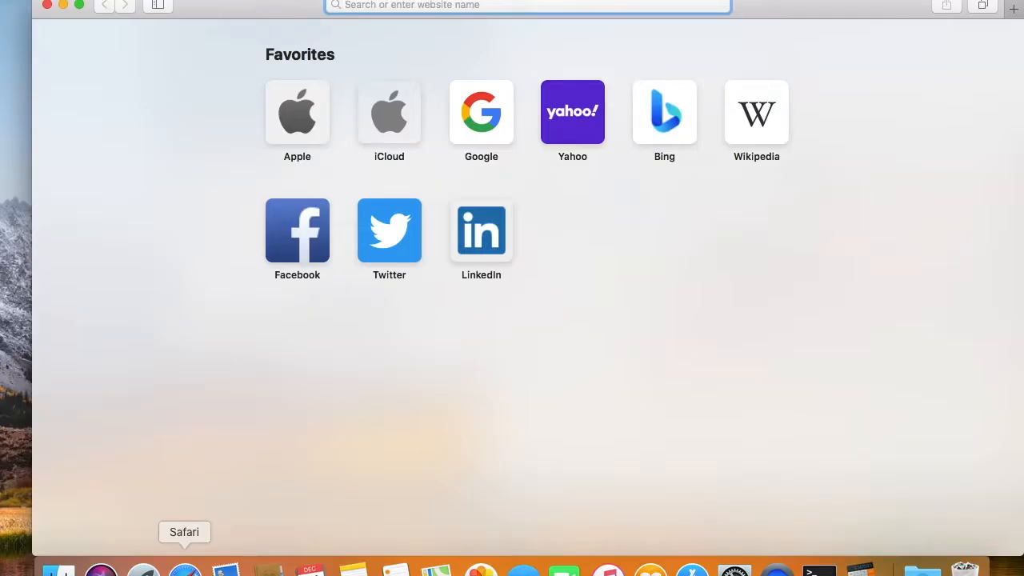
- Log in to the router at 192.168.2.1 with the admin credentials
{"action": "type", "text": "192.168.2.1"}
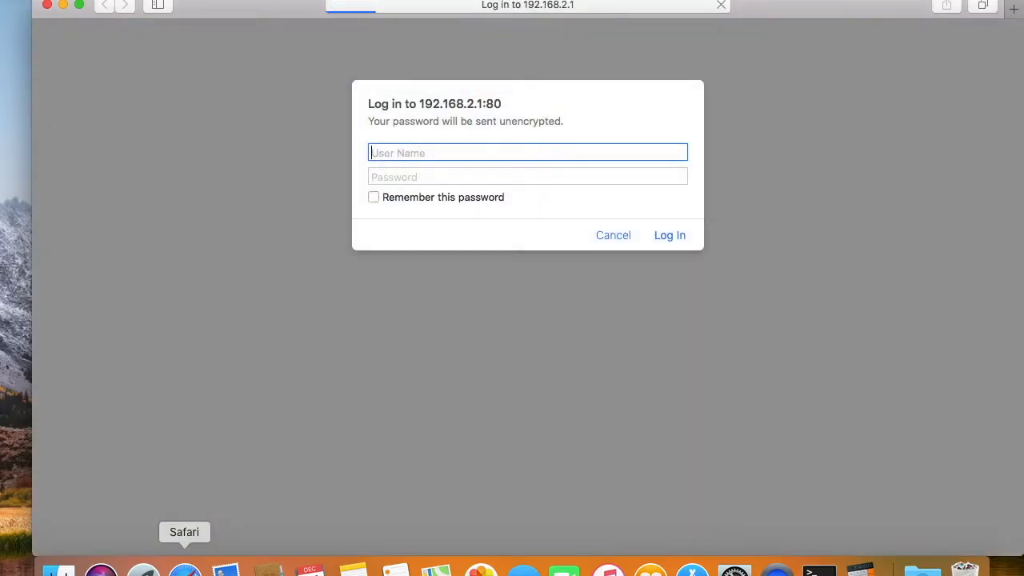
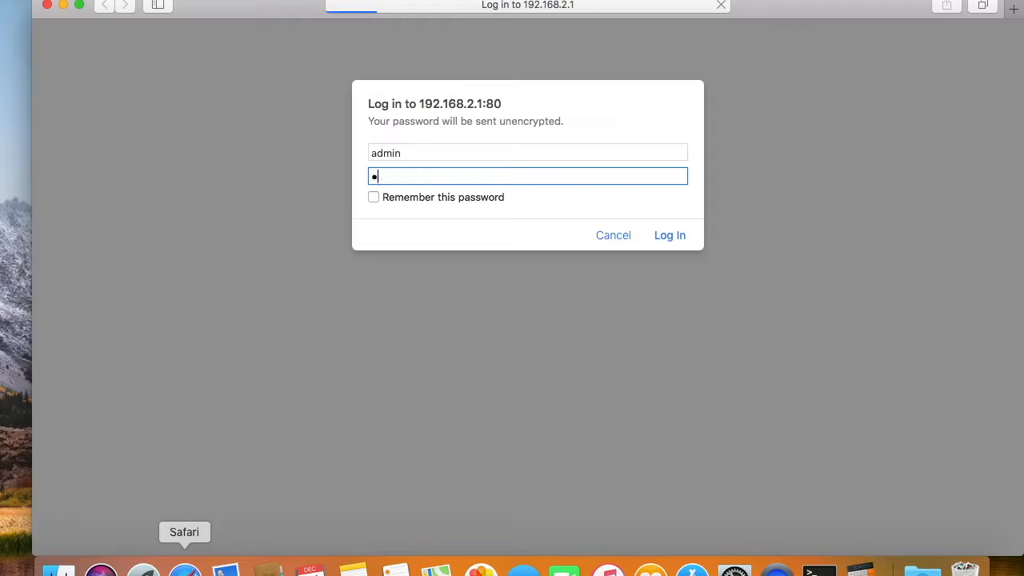
{"action": "left_click", "coordinate": [669, 233]}
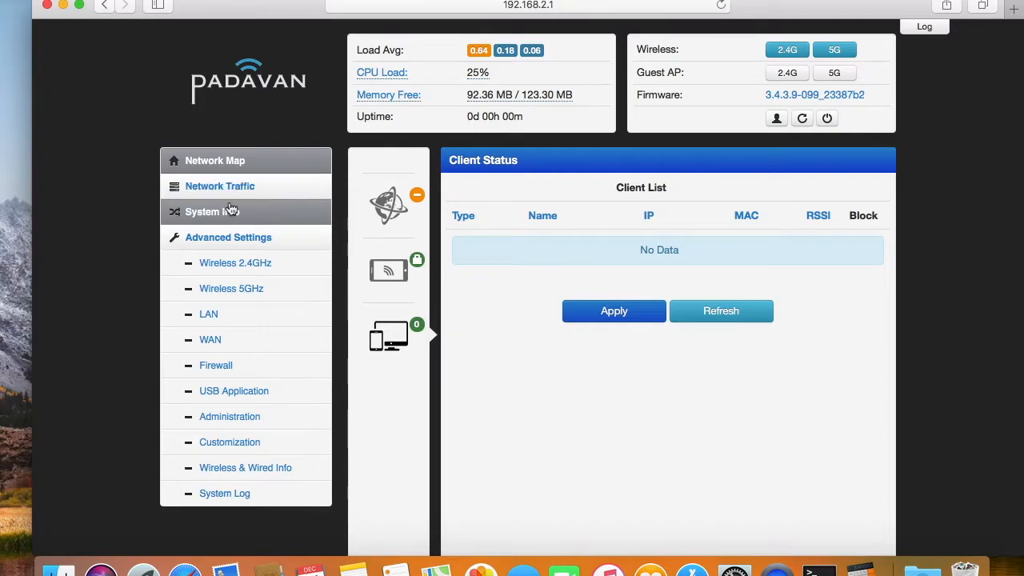
- Browse the Network Traffic, System Info CPU usage and Wireless 5GHz pages
{"action": "left_click", "coordinate": [219, 186]}
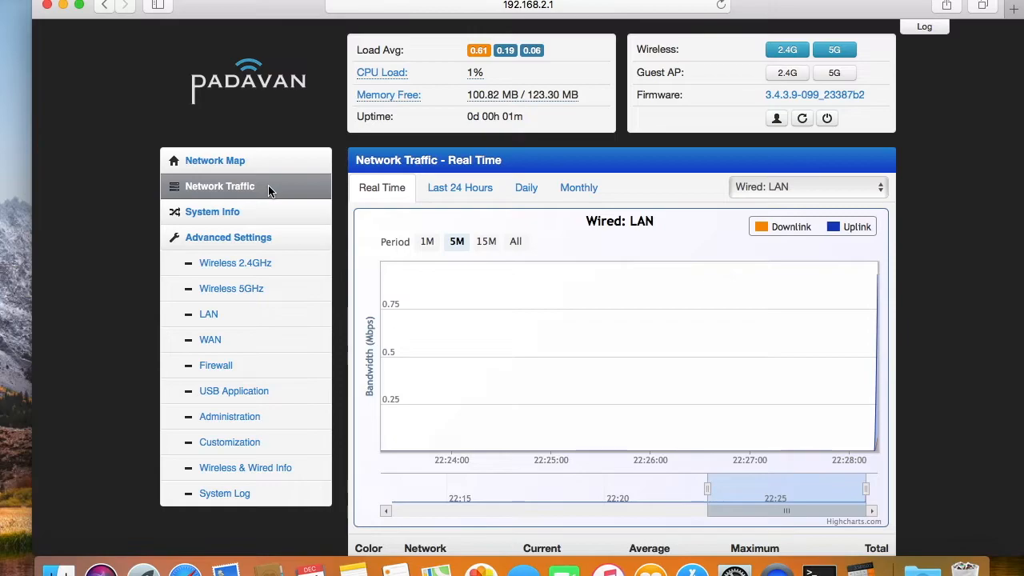
{"action": "left_click", "coordinate": [211, 211]}
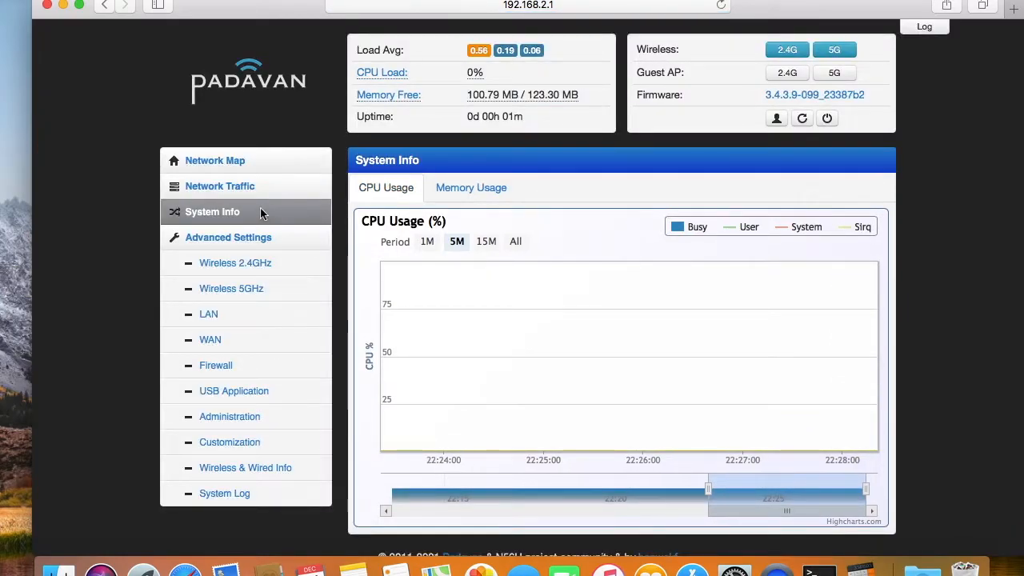
{"action": "mouse_move", "coordinate": [233, 262]}
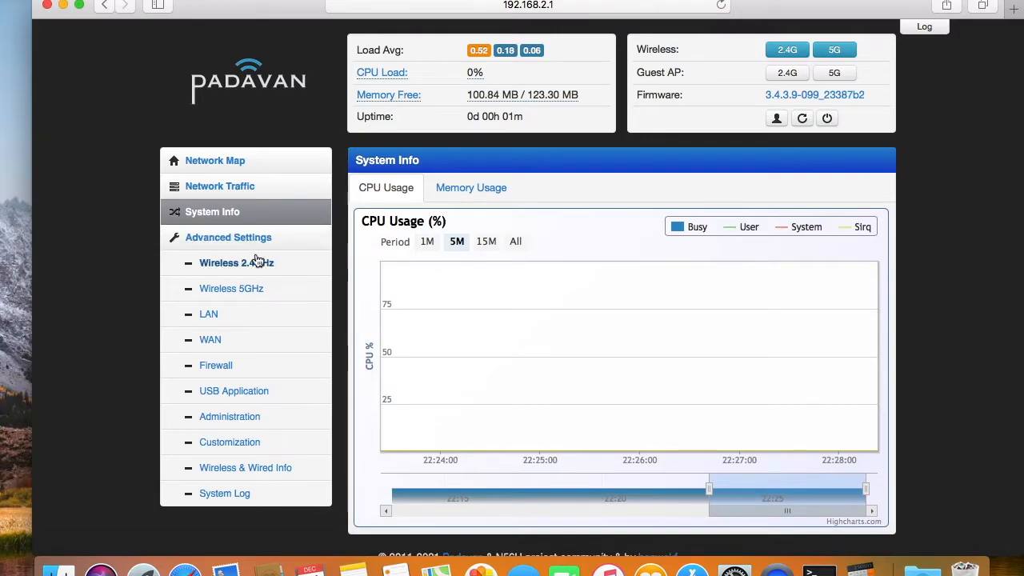
{"action": "mouse_move", "coordinate": [249, 289]}
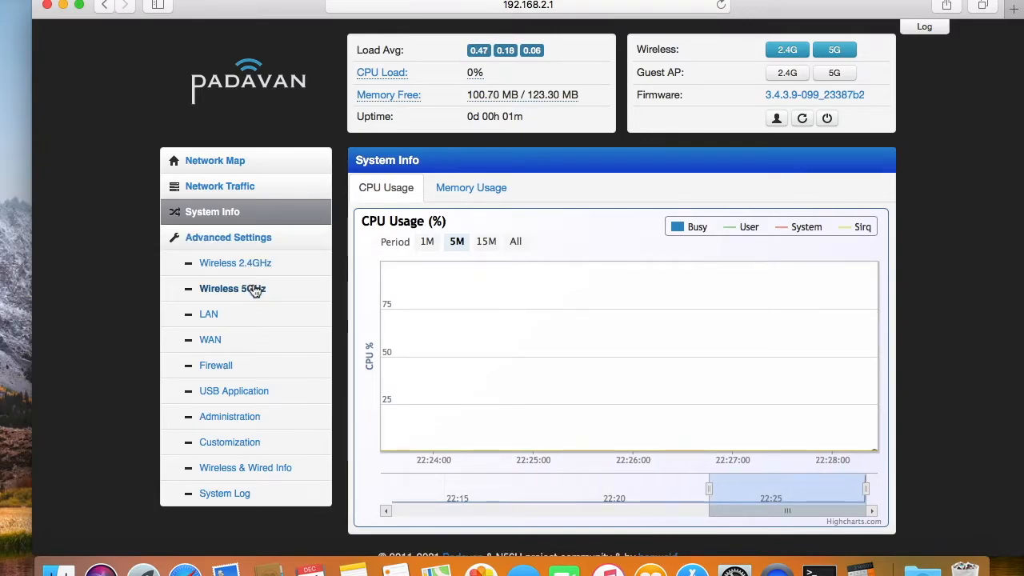
{"action": "left_click", "coordinate": [231, 415]}
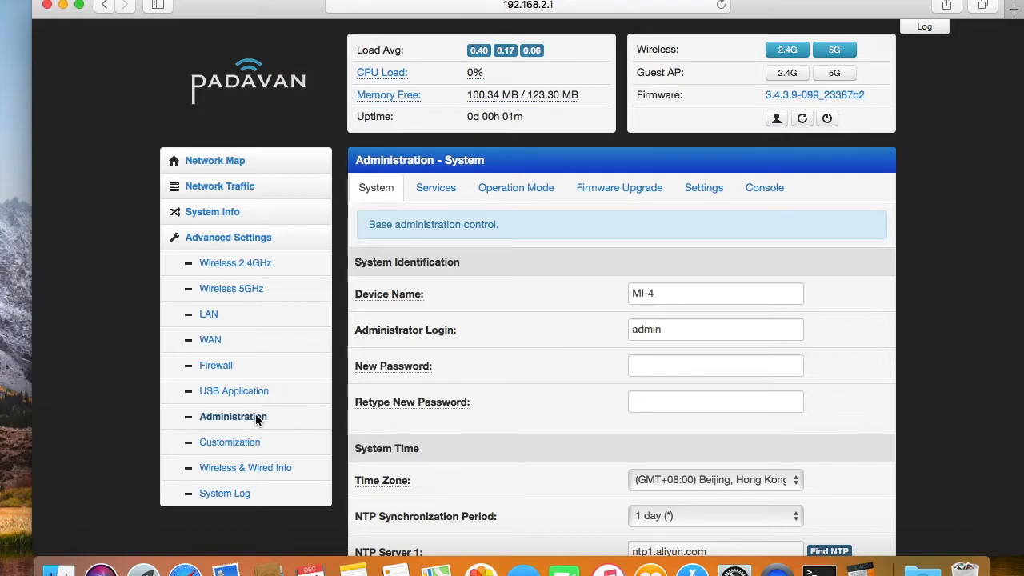
{"action": "mouse_move", "coordinate": [255, 441]}
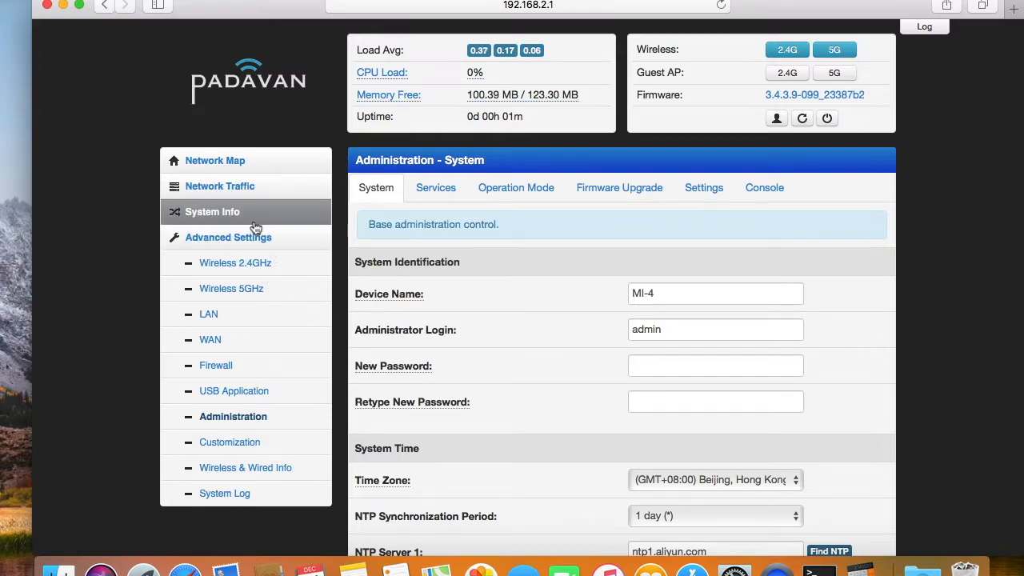
{"action": "mouse_move", "coordinate": [246, 438]}
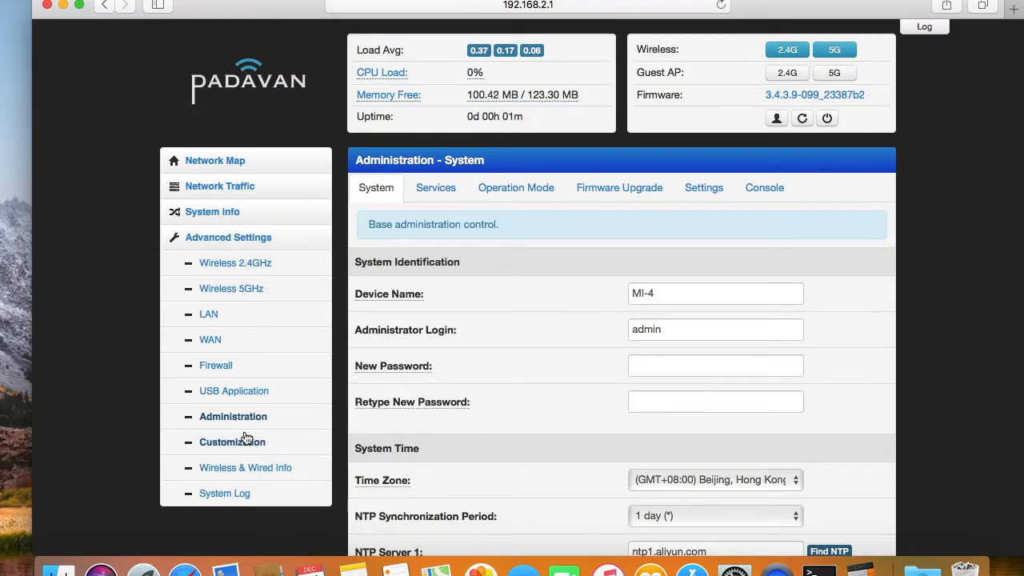
{"action": "mouse_move", "coordinate": [253, 471]}
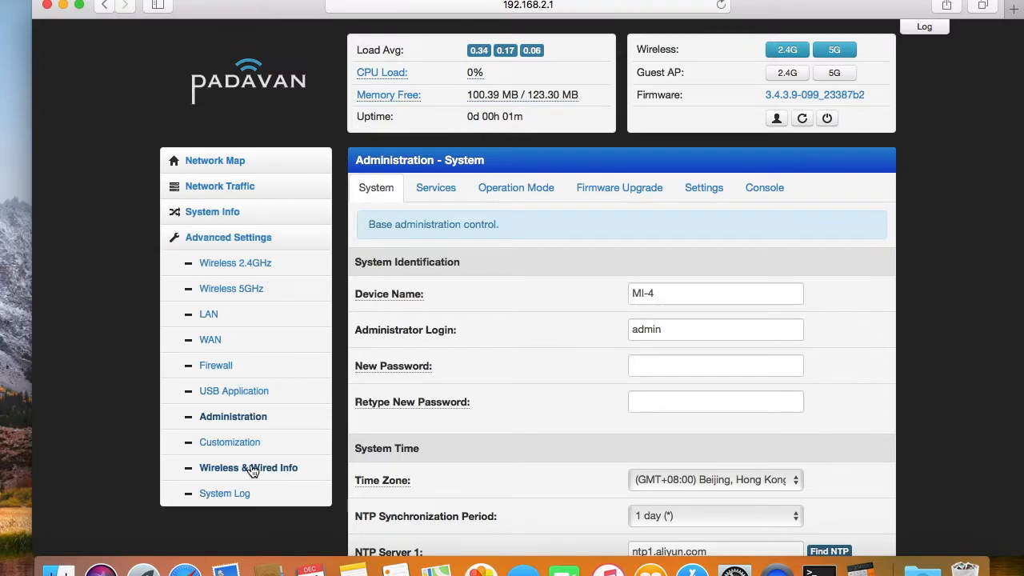
- Check the Buttons/LED customization page, then the general System Log
{"action": "left_click", "coordinate": [230, 441]}
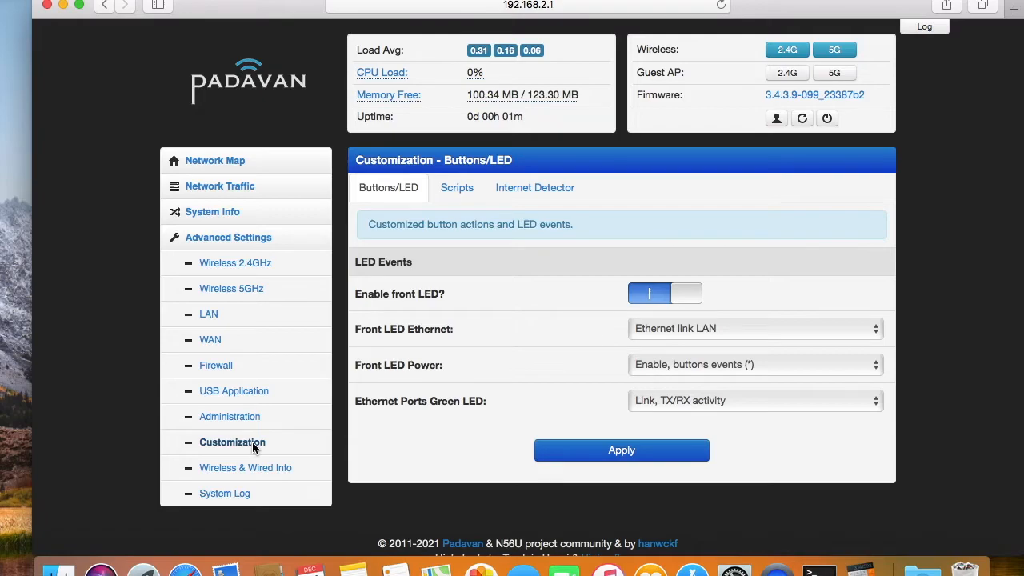
{"action": "mouse_move", "coordinate": [253, 496]}
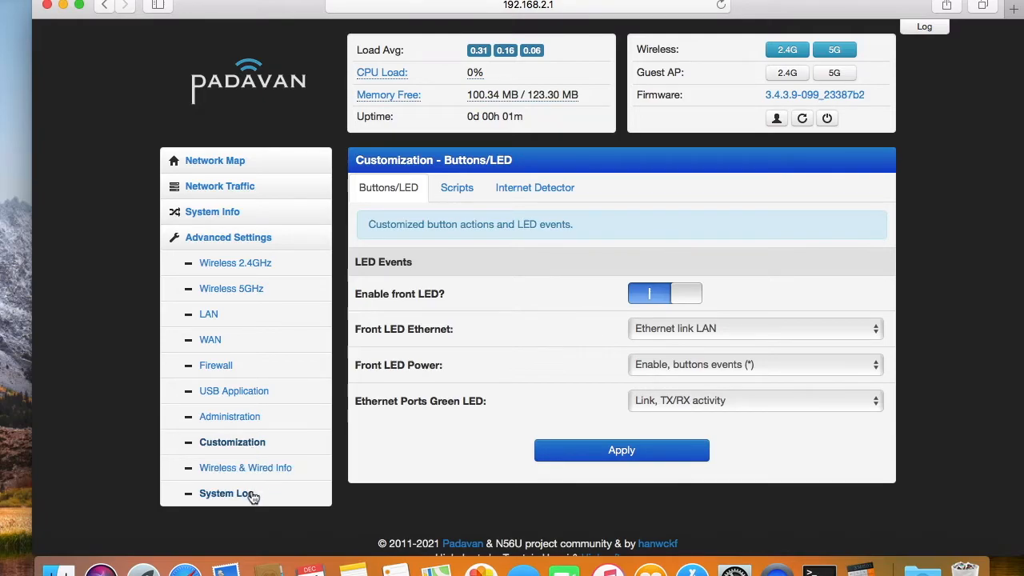
{"action": "left_click", "coordinate": [227, 493]}
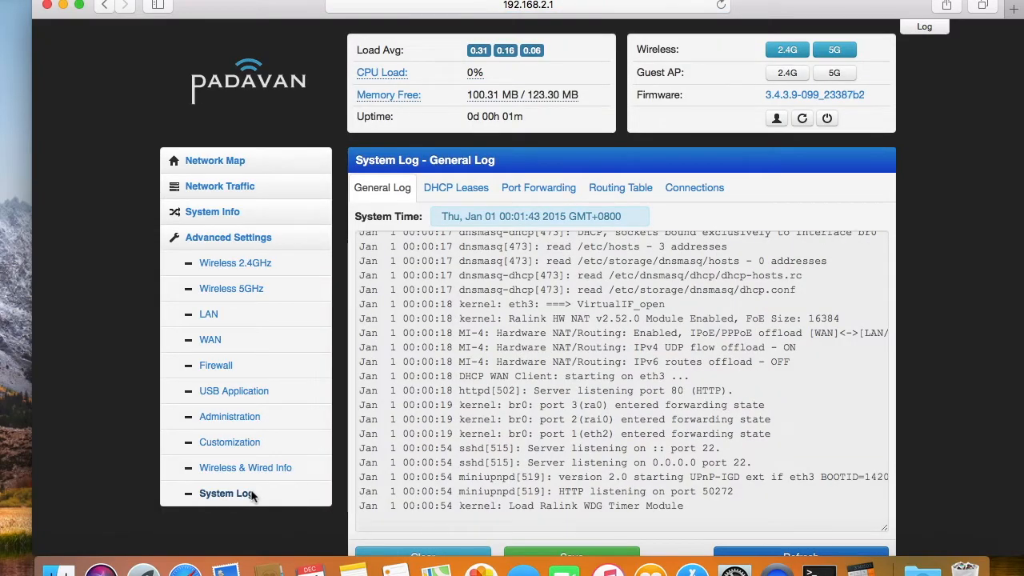